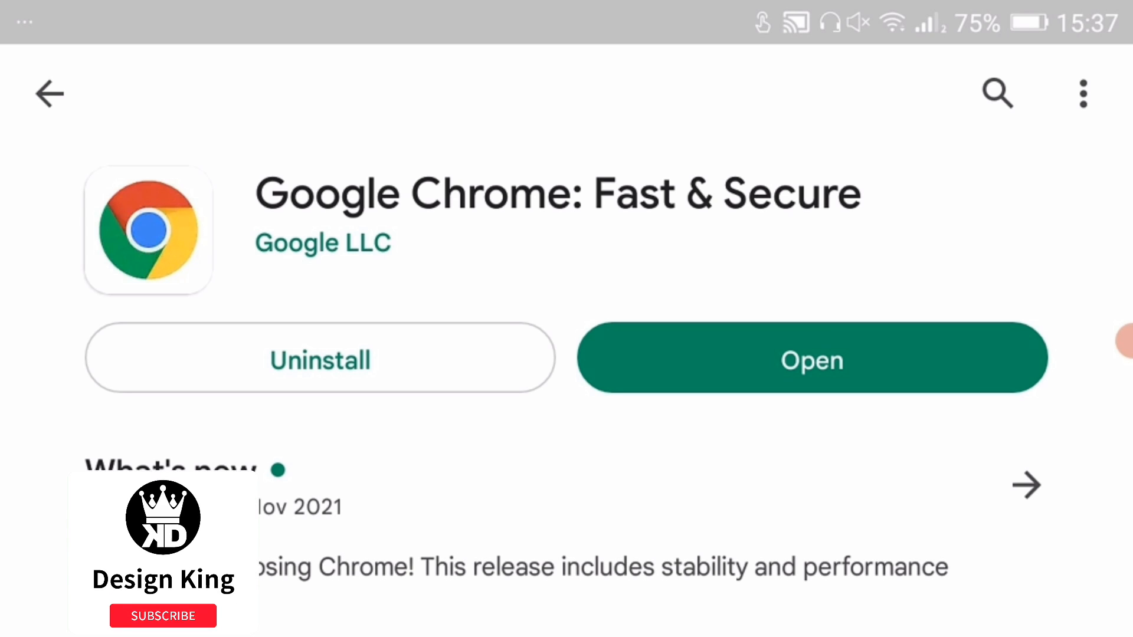
Step: Launch Chrome from its Google Play Store page onto the YouTube channel's community page
click(163, 616)
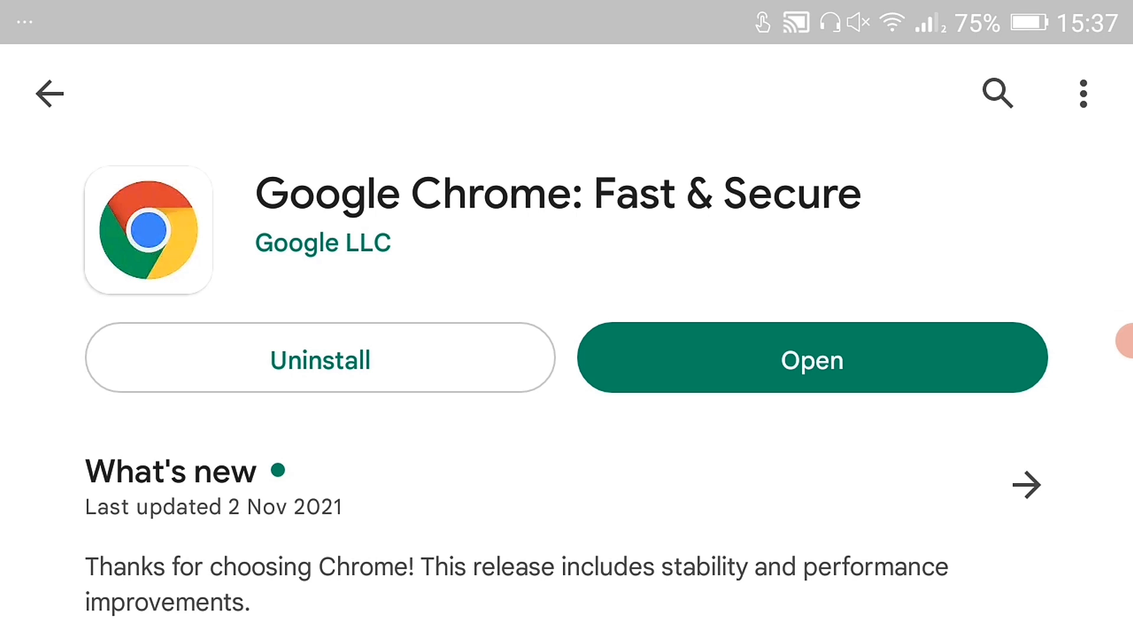
click(811, 359)
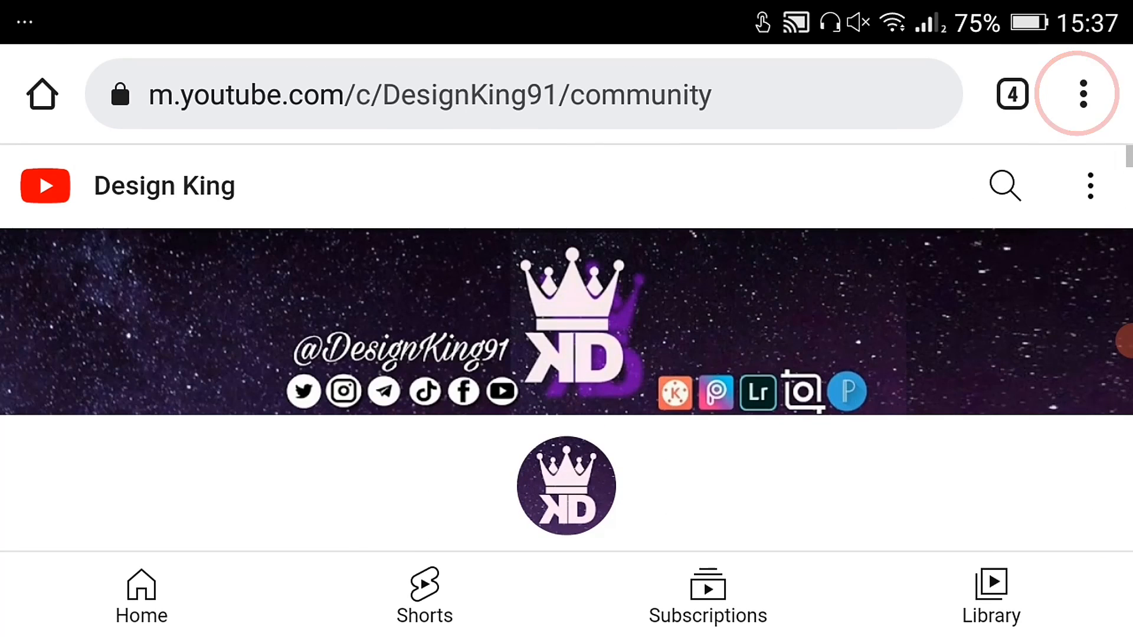
Step: Switch YouTube to the desktop site from Chrome's menu and show the channel's Videos section
click(1082, 95)
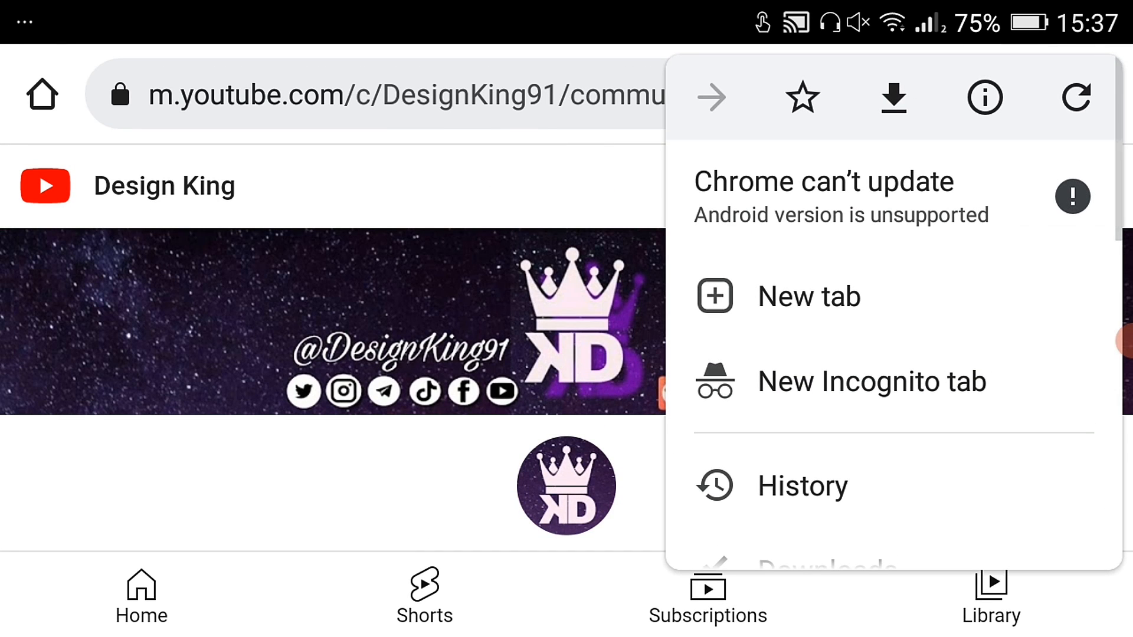
scroll(down, 3)
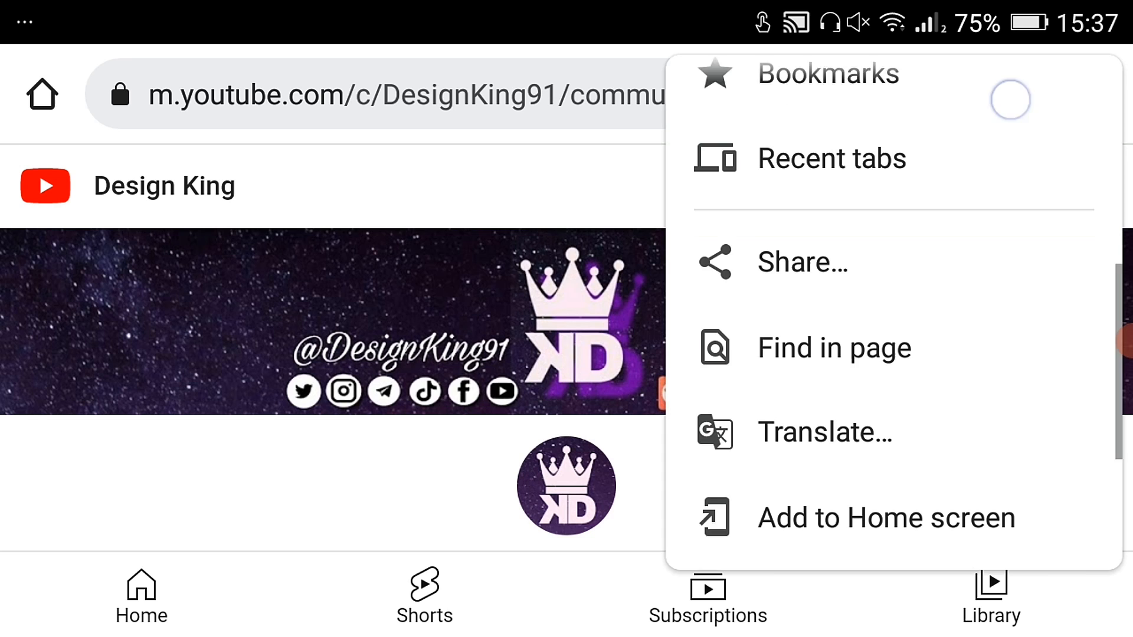
scroll(down, 3)
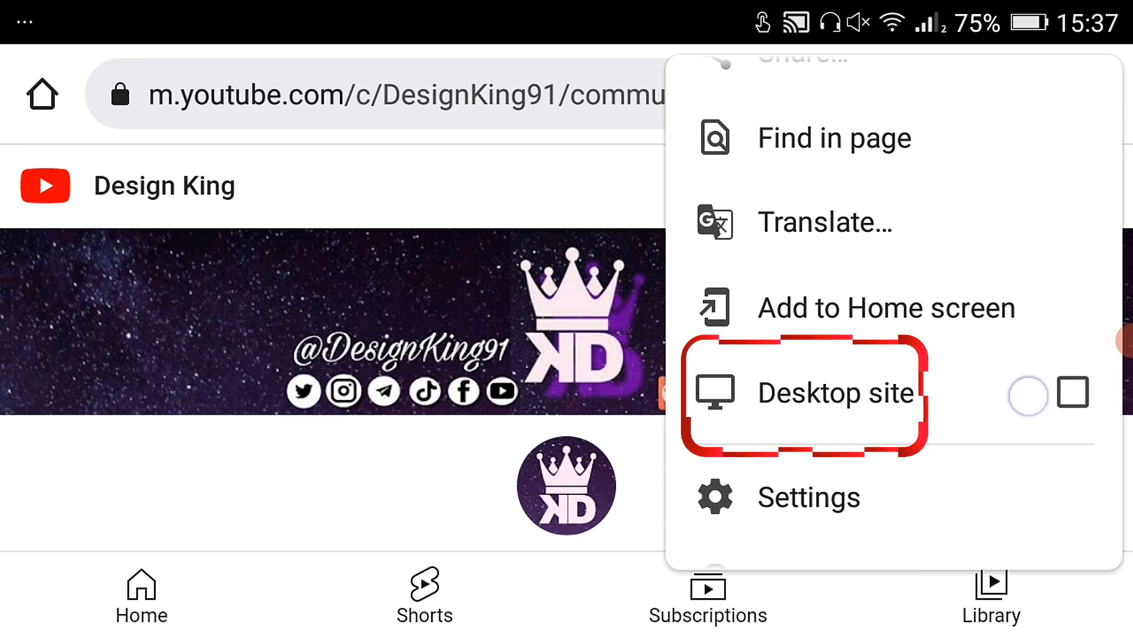
click(835, 393)
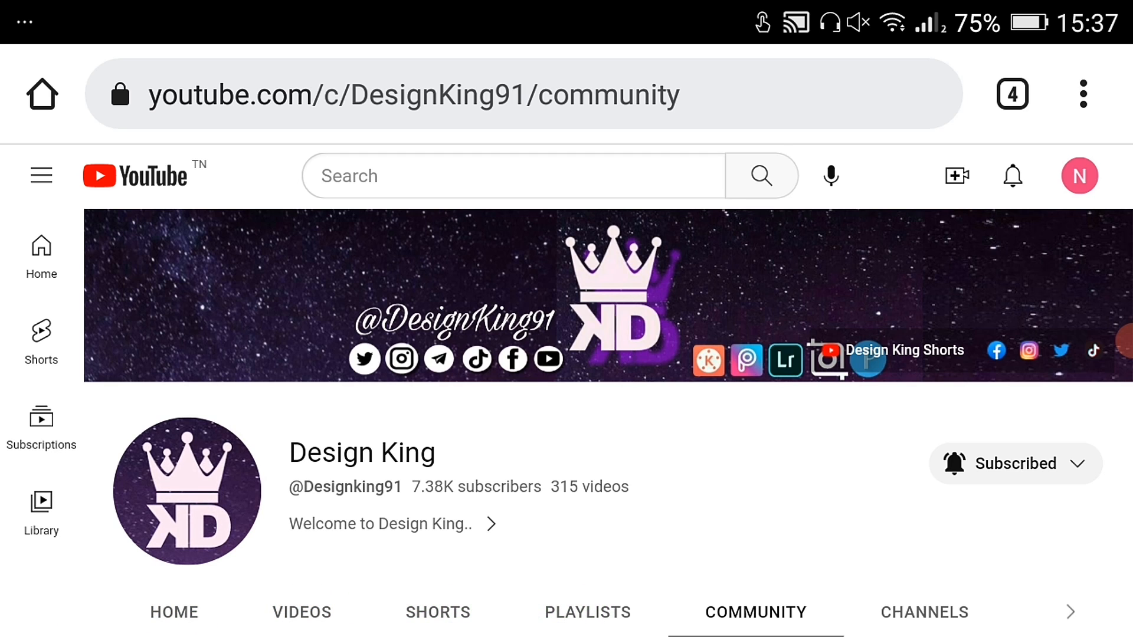
scroll(down, 3)
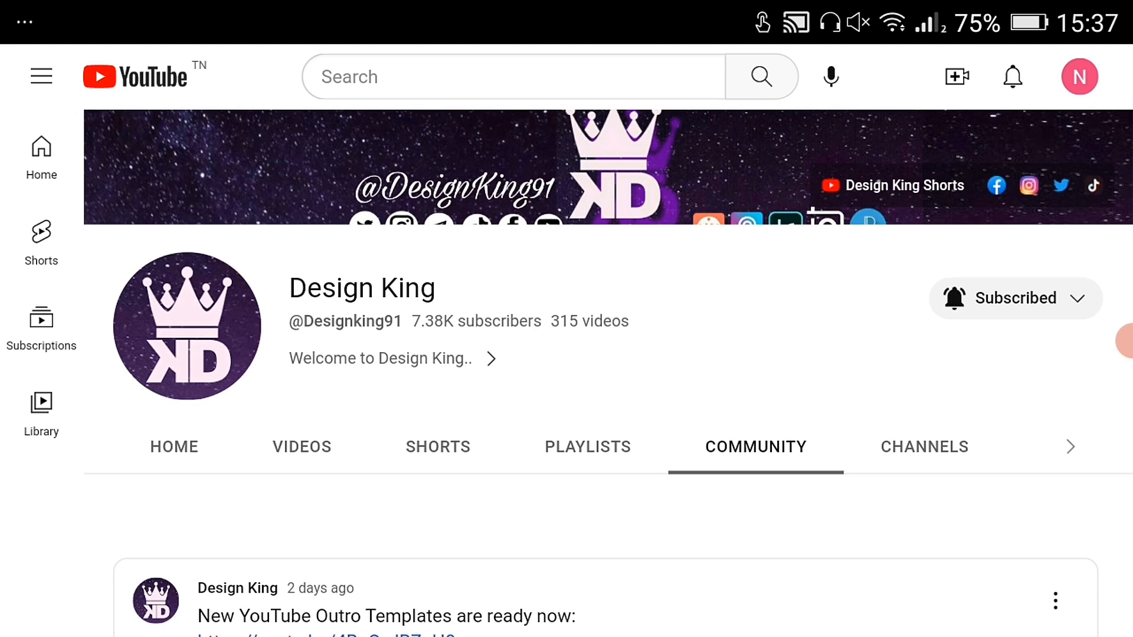
scroll(down, 3)
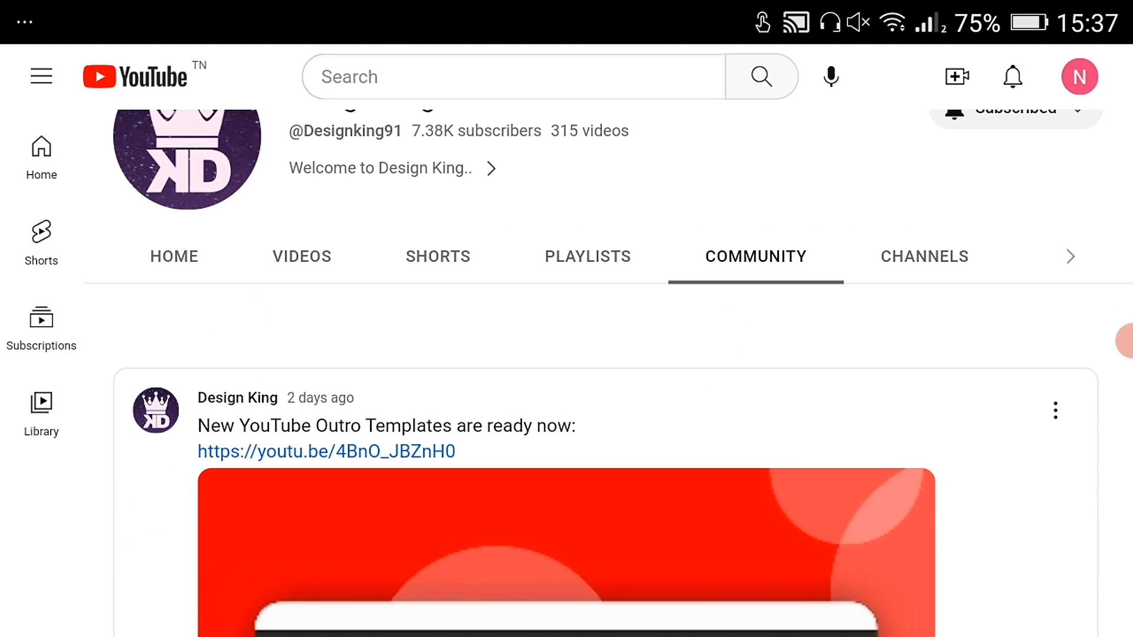
click(301, 256)
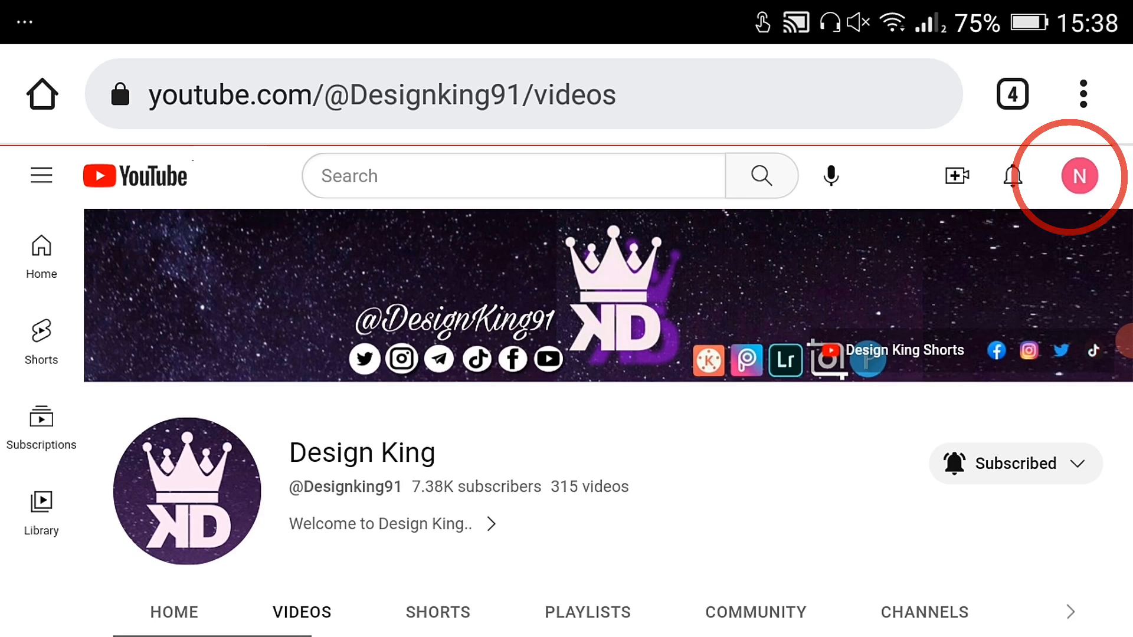
click(1080, 176)
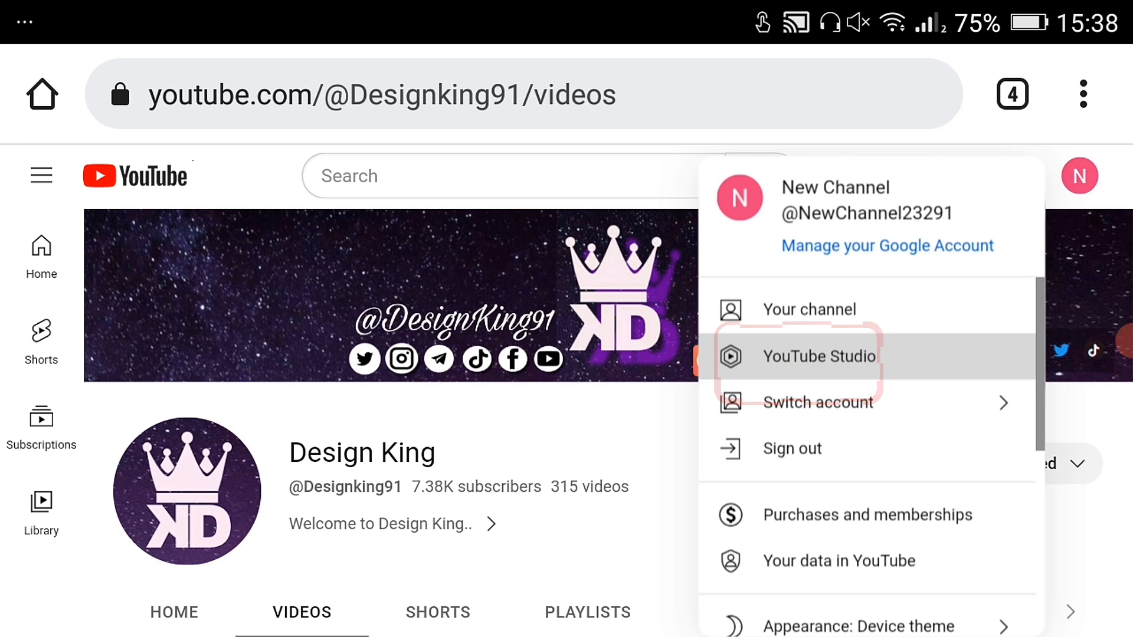
click(819, 356)
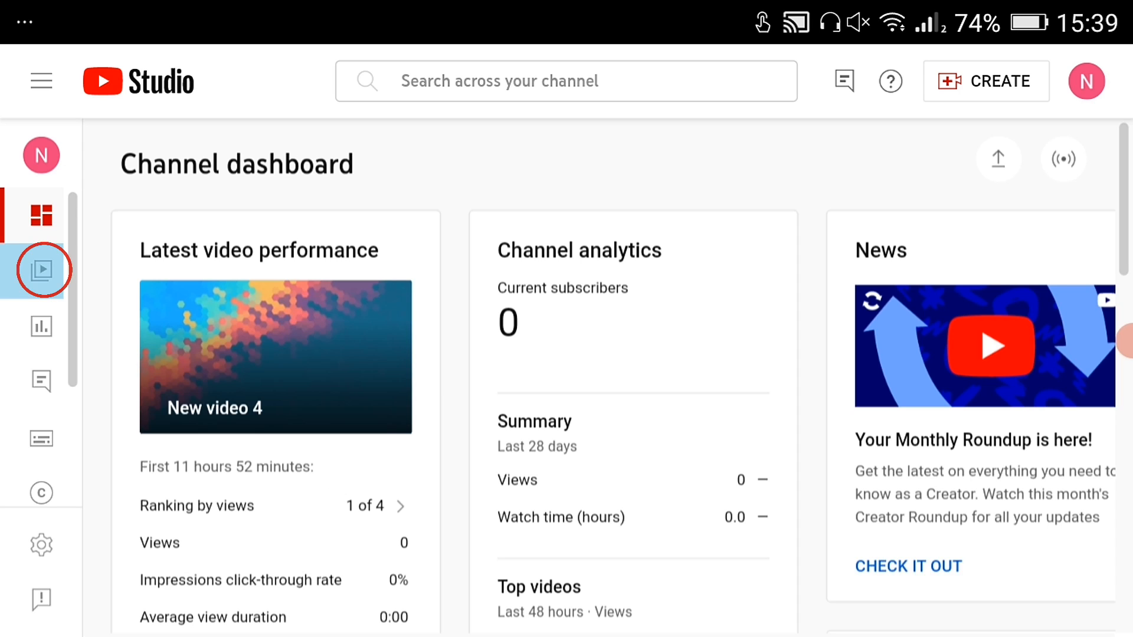
Step: Go to Content, load New video 4's details and scroll to its End screen option
click(42, 271)
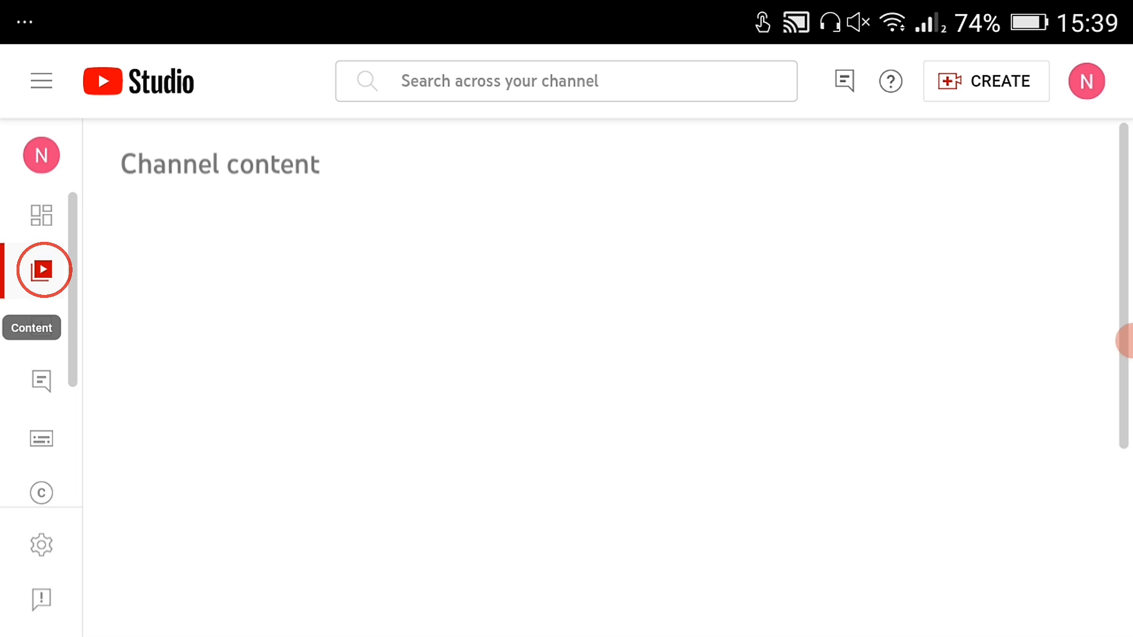
click(41, 270)
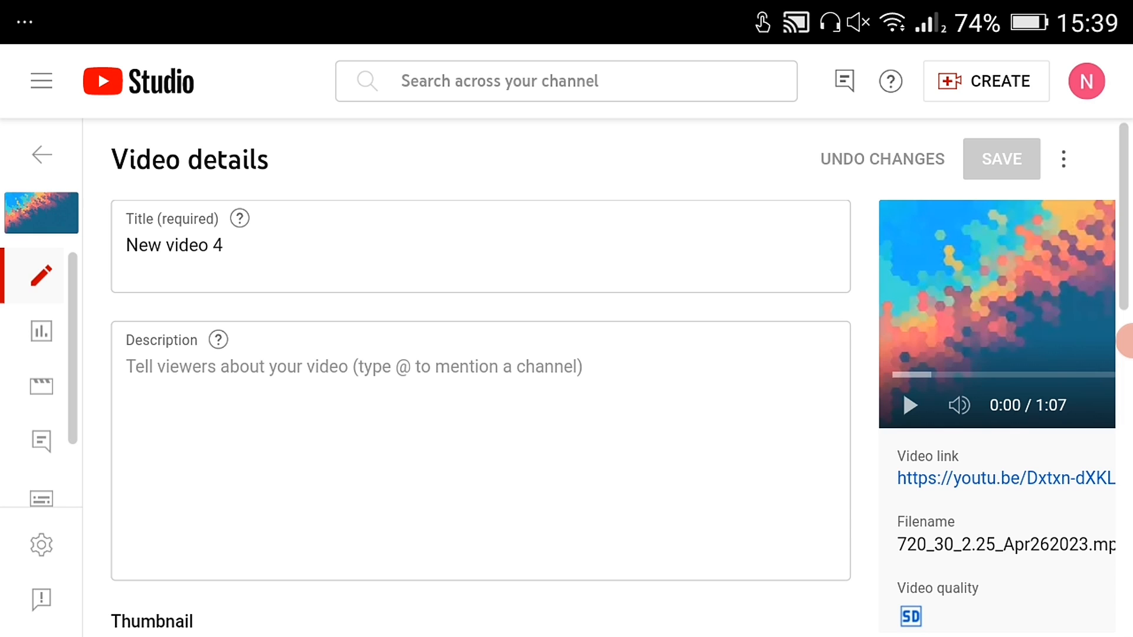
scroll(down, 3)
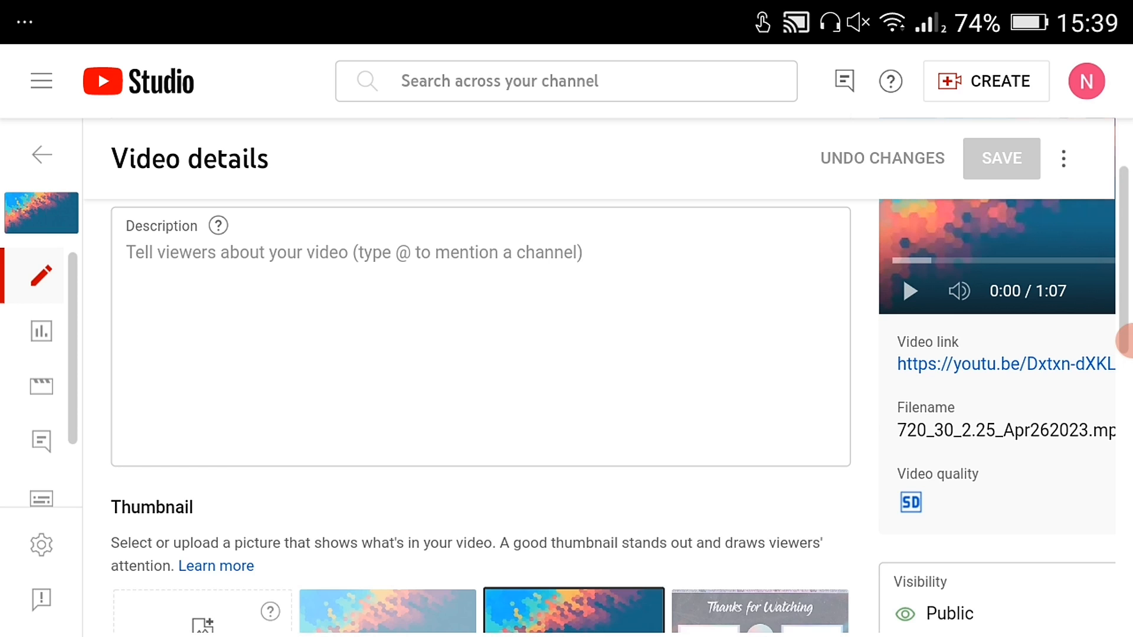
scroll(down, 3)
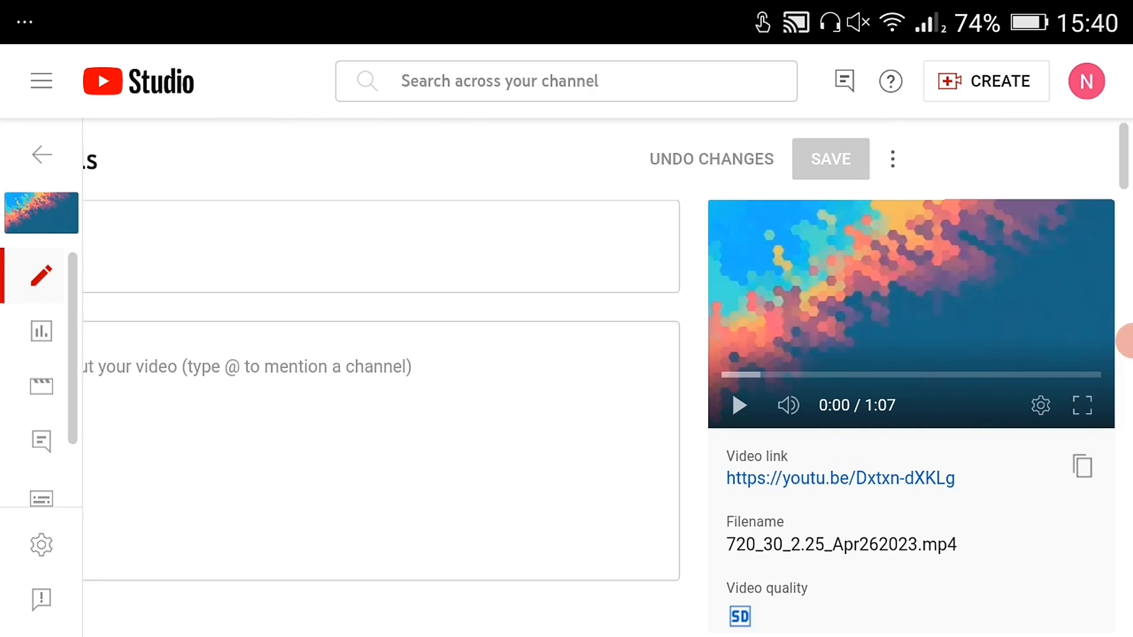
scroll(down, 3)
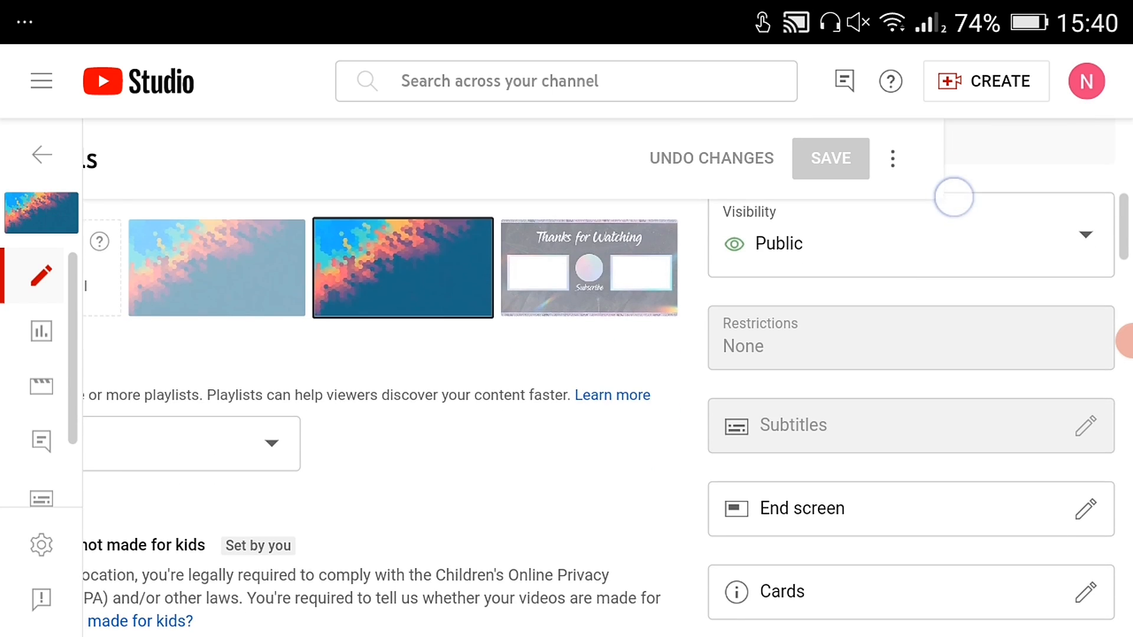
scroll(down, 3)
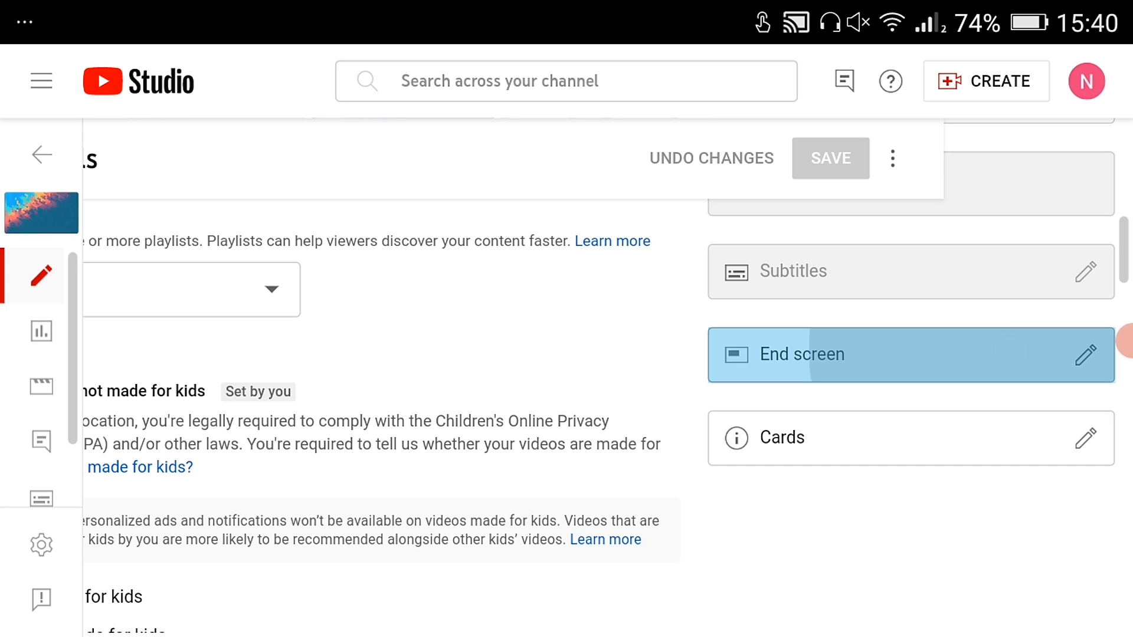
Step: Launch New video 4's End Screens editor at the video's ending with the imported layout
click(910, 355)
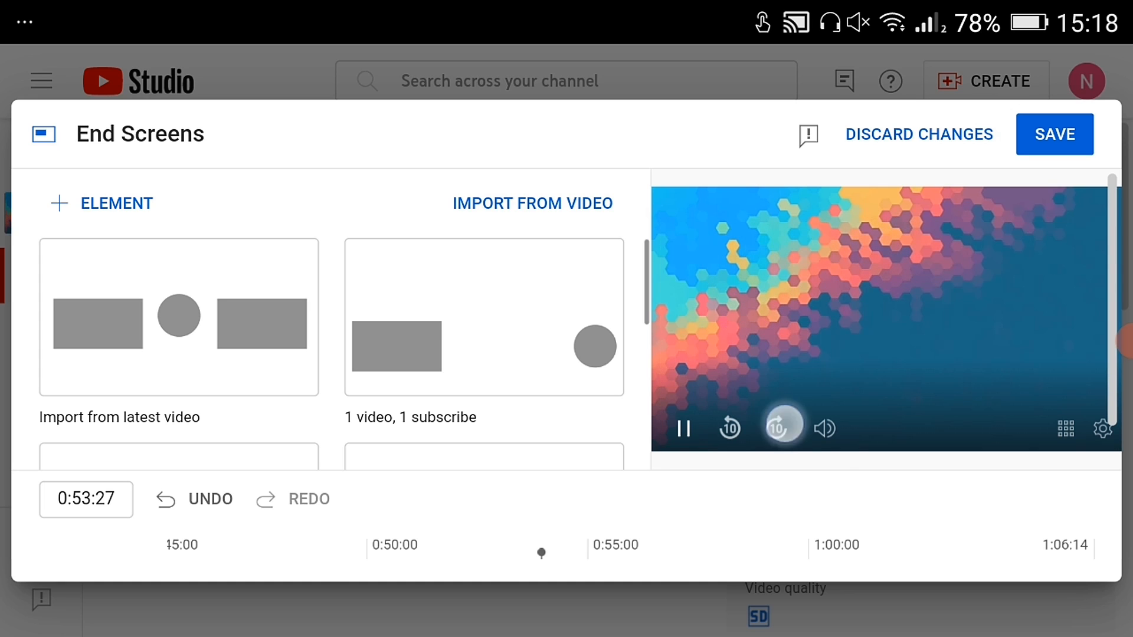
click(781, 427)
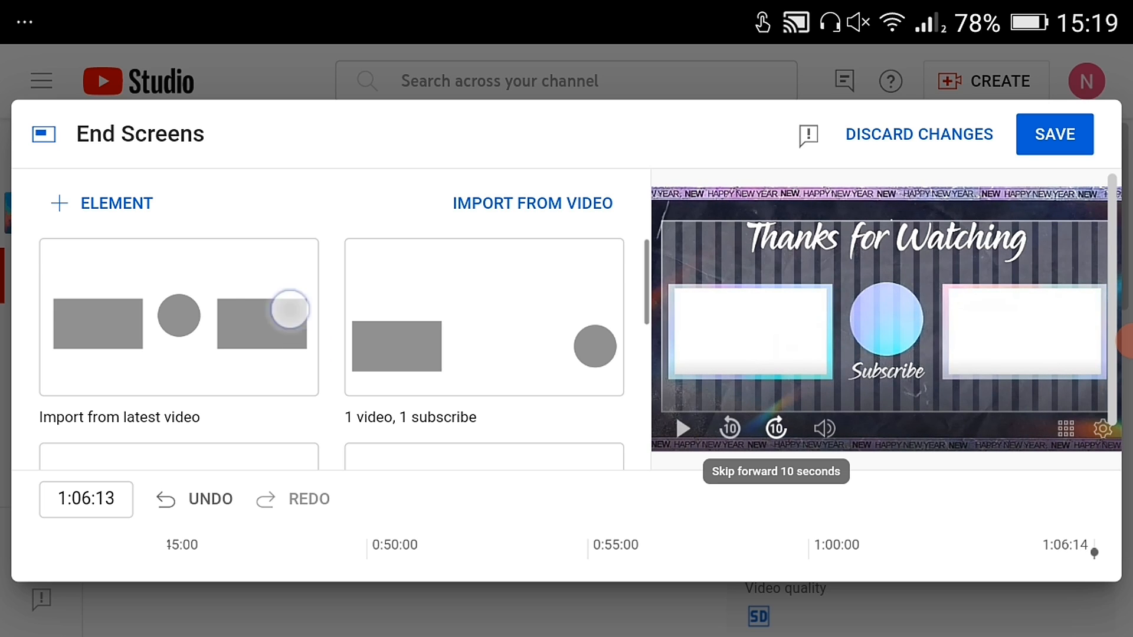
scroll(down, 3)
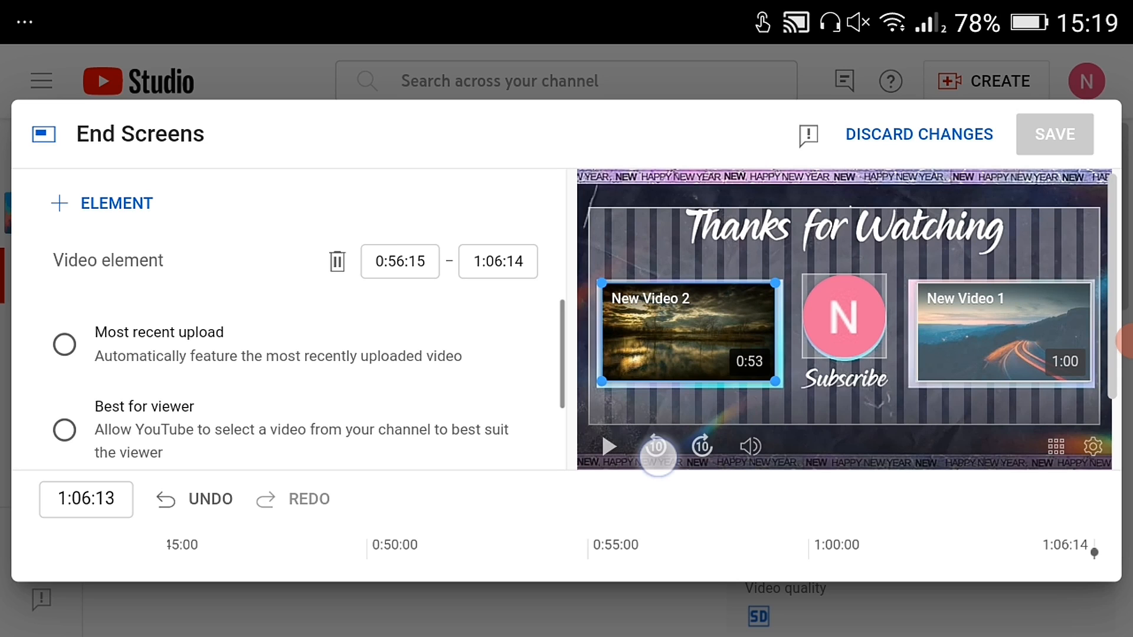
click(656, 446)
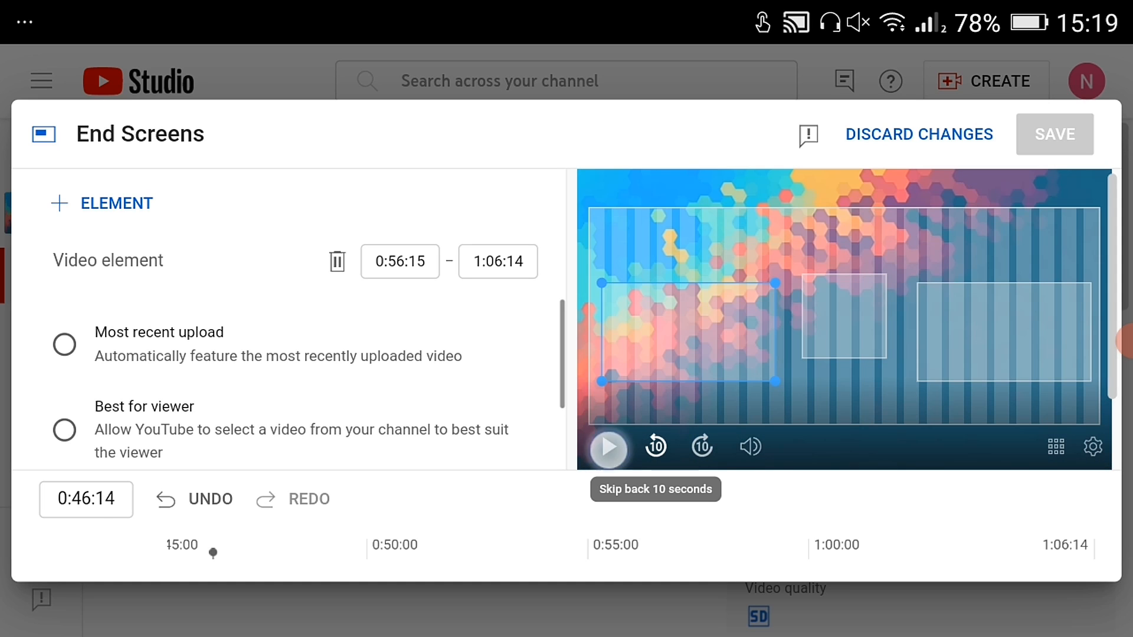
click(606, 446)
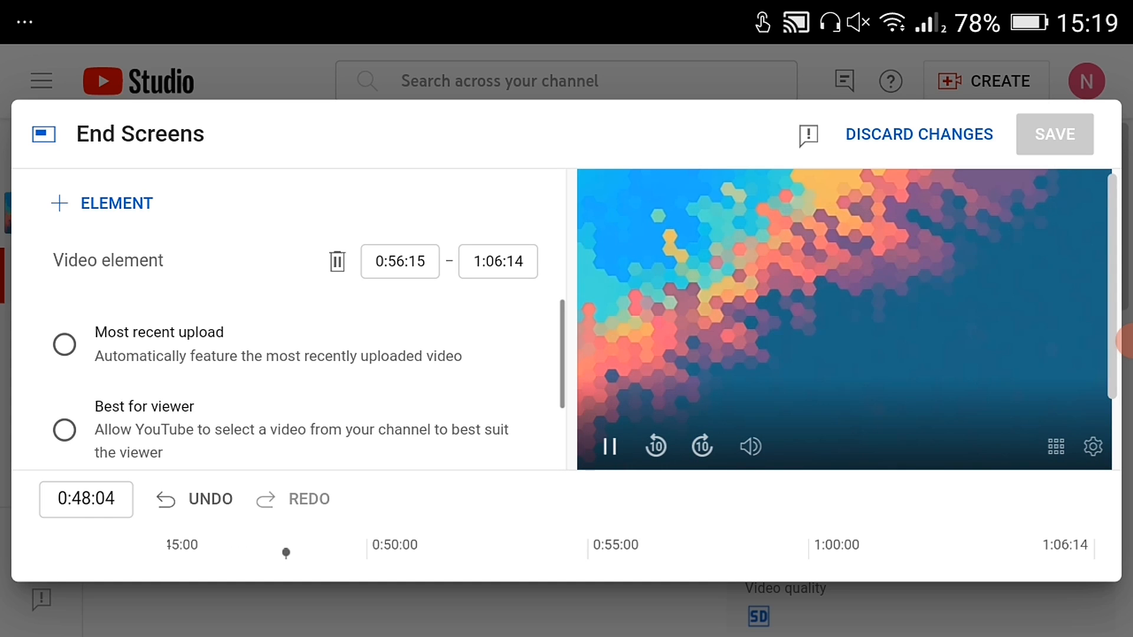
click(699, 446)
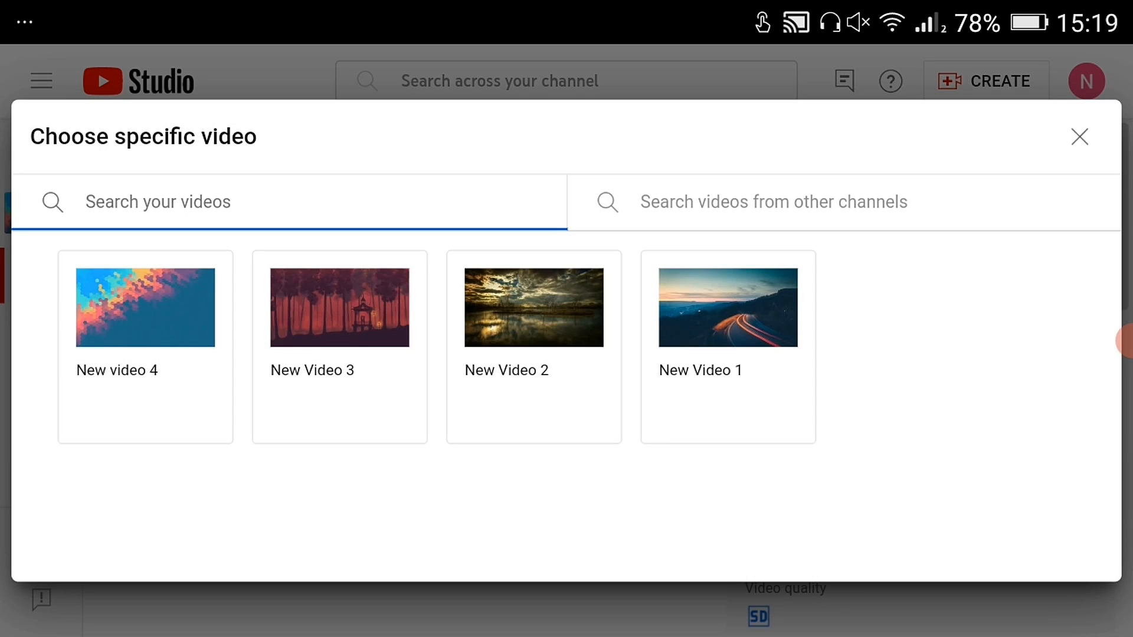
Step: Feature New Video 2 as a specific-video element and save the end screen
click(338, 306)
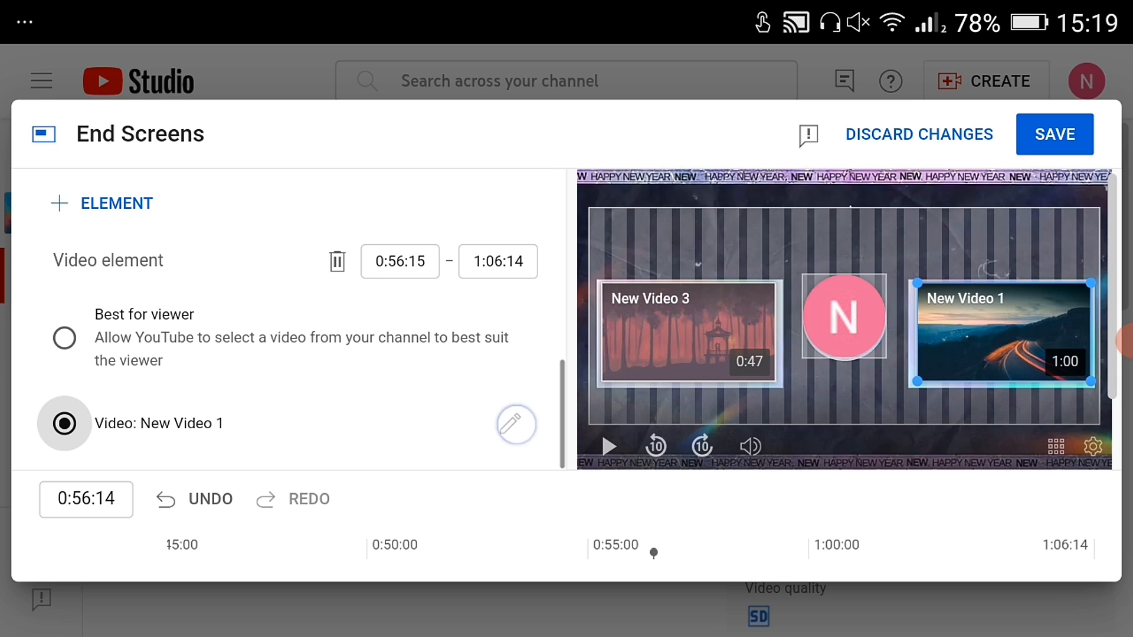
click(516, 423)
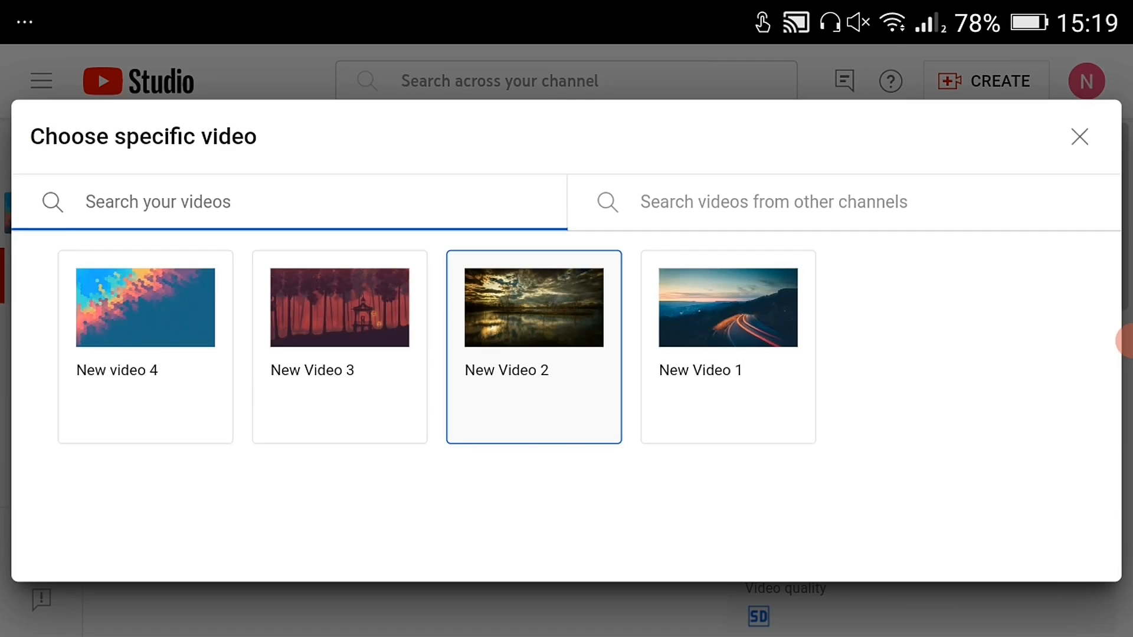
click(533, 306)
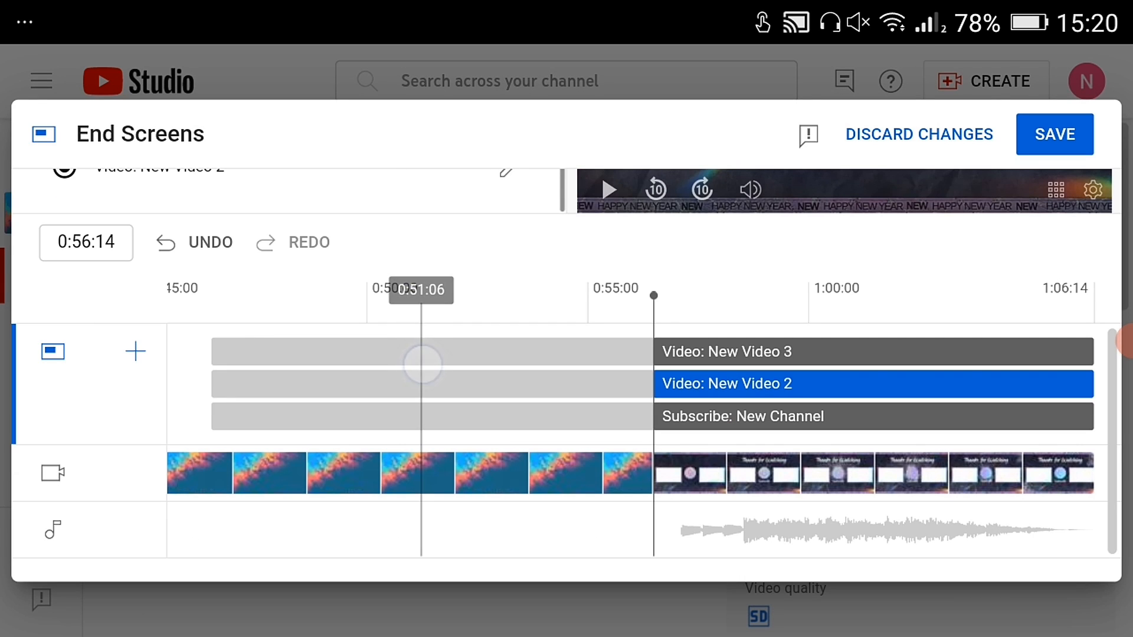
click(1054, 133)
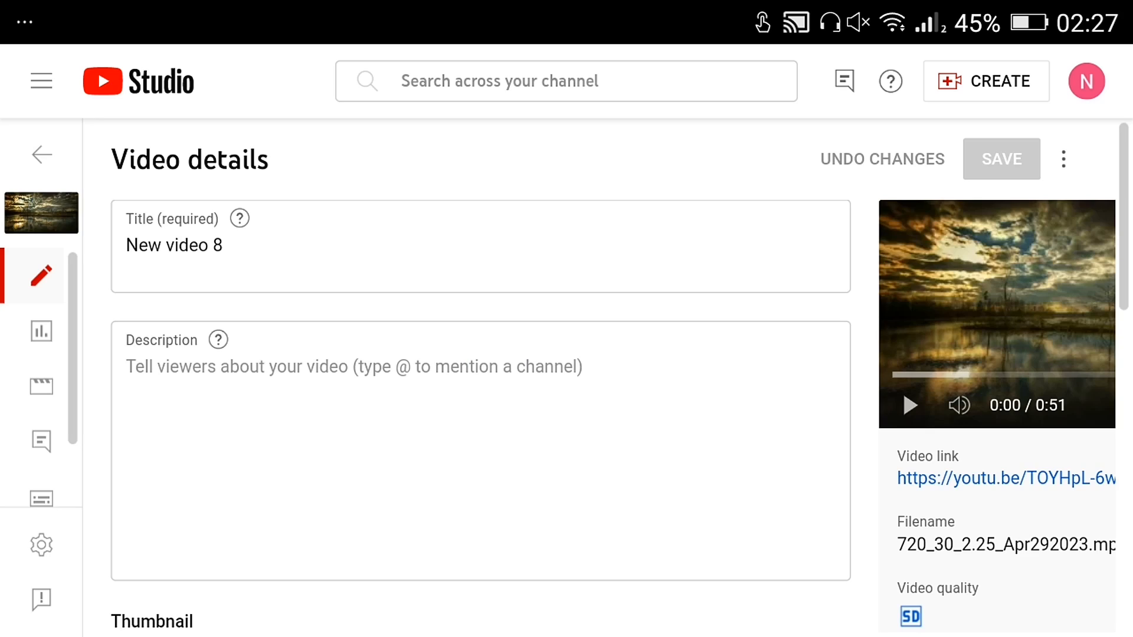
Step: Launch New video 8's End Screens editor and bring up the + Element type menu
scroll(down, 3)
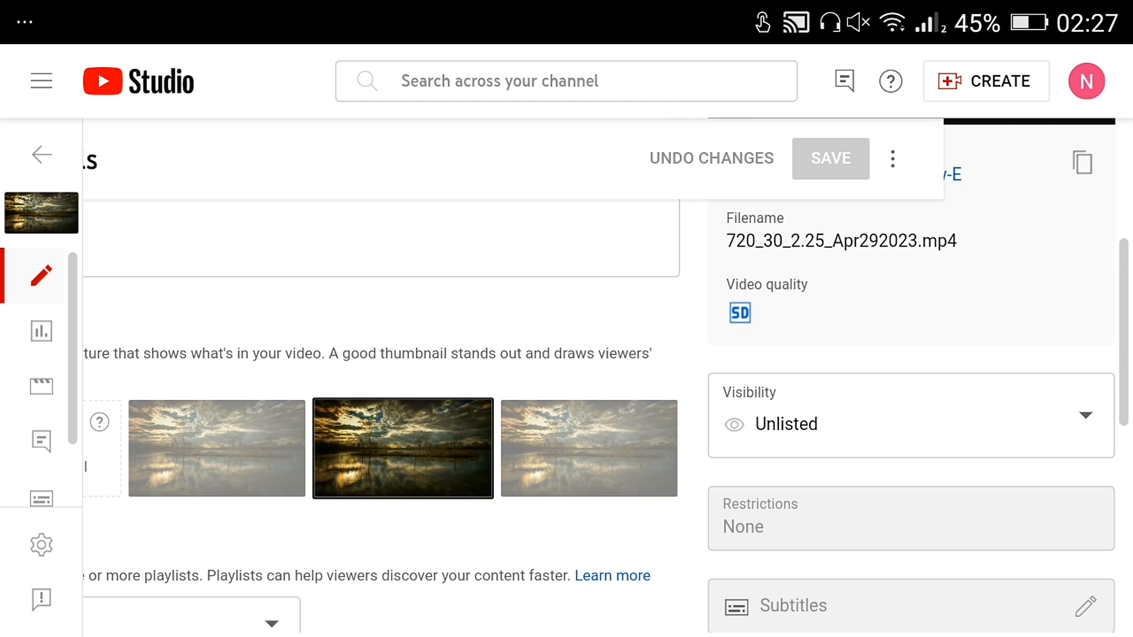
scroll(down, 3)
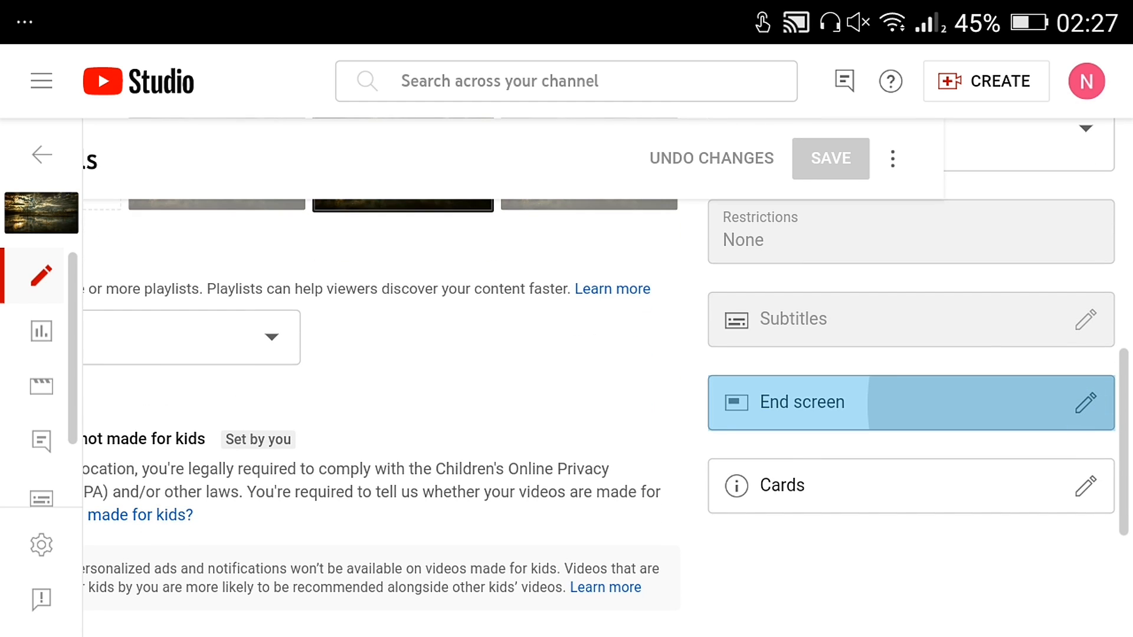
click(1085, 402)
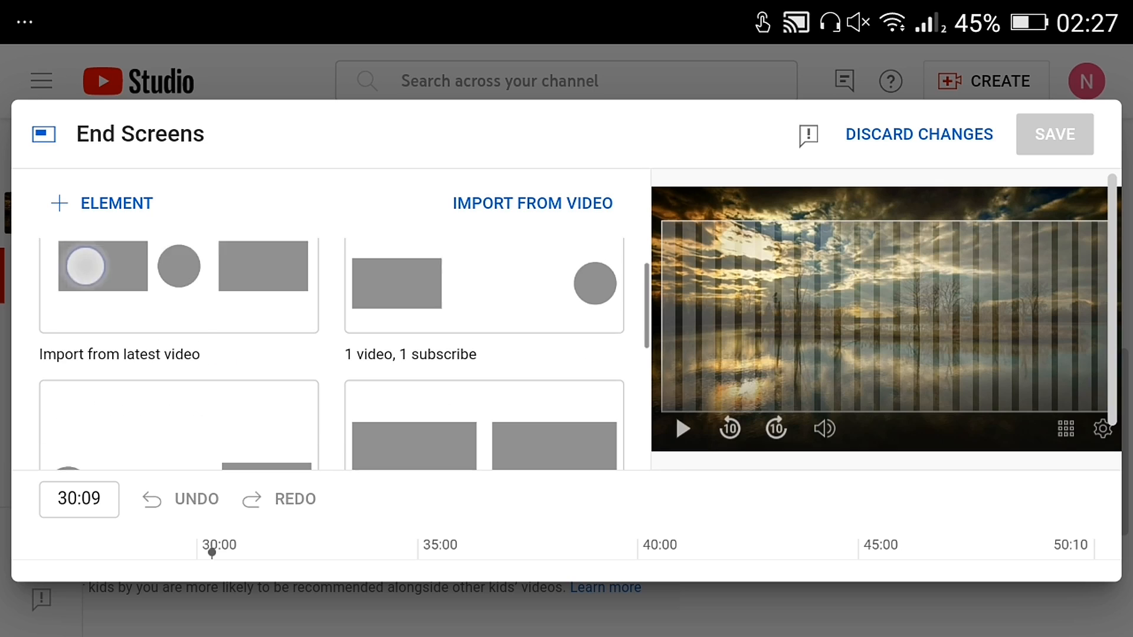
scroll(down, 3)
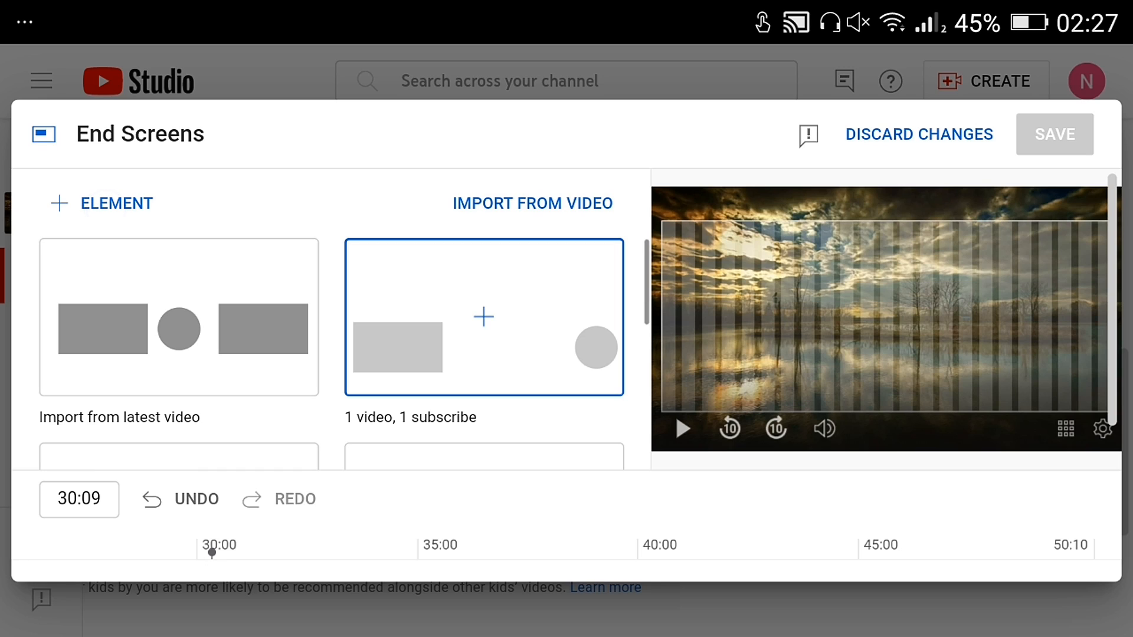
click(101, 203)
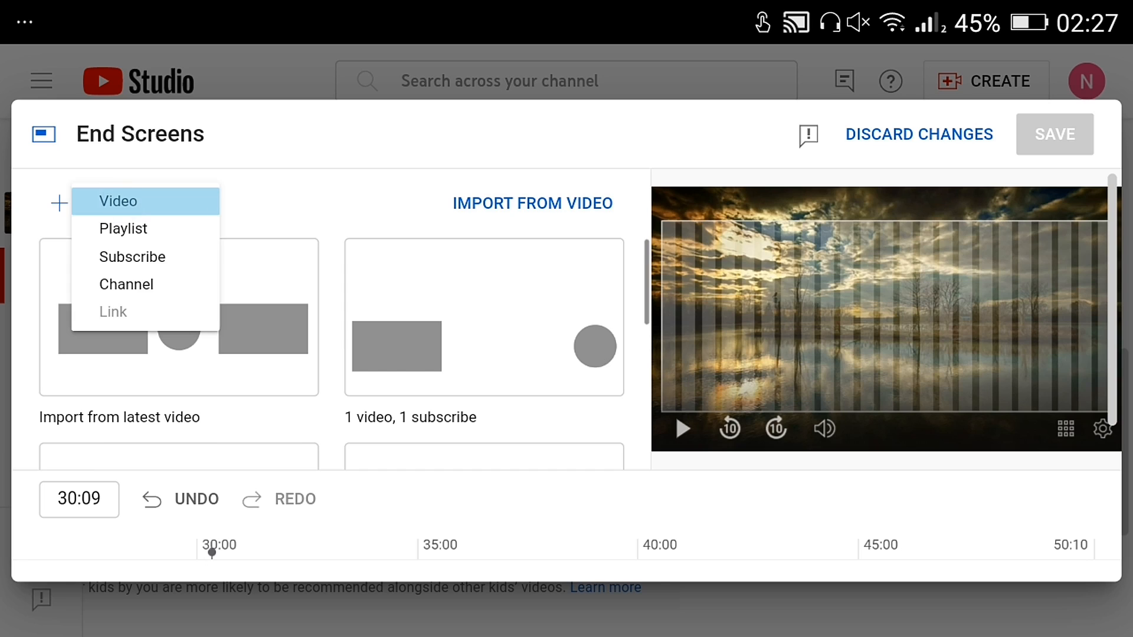
Step: Add a video element and a subscribe element to New video 8's end screen
click(117, 200)
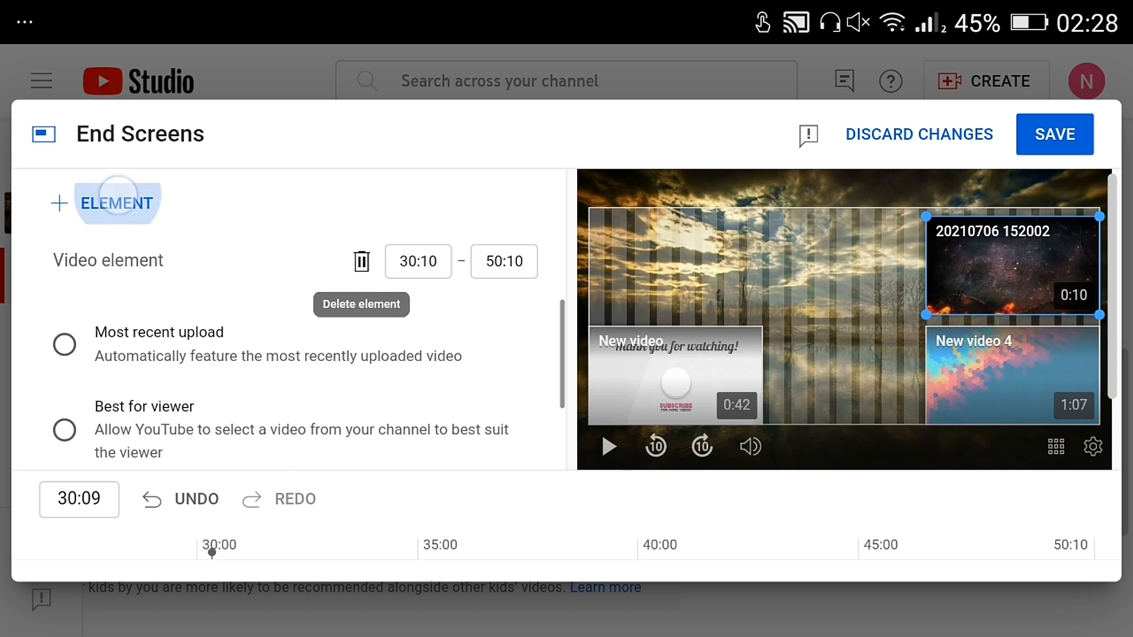
click(115, 202)
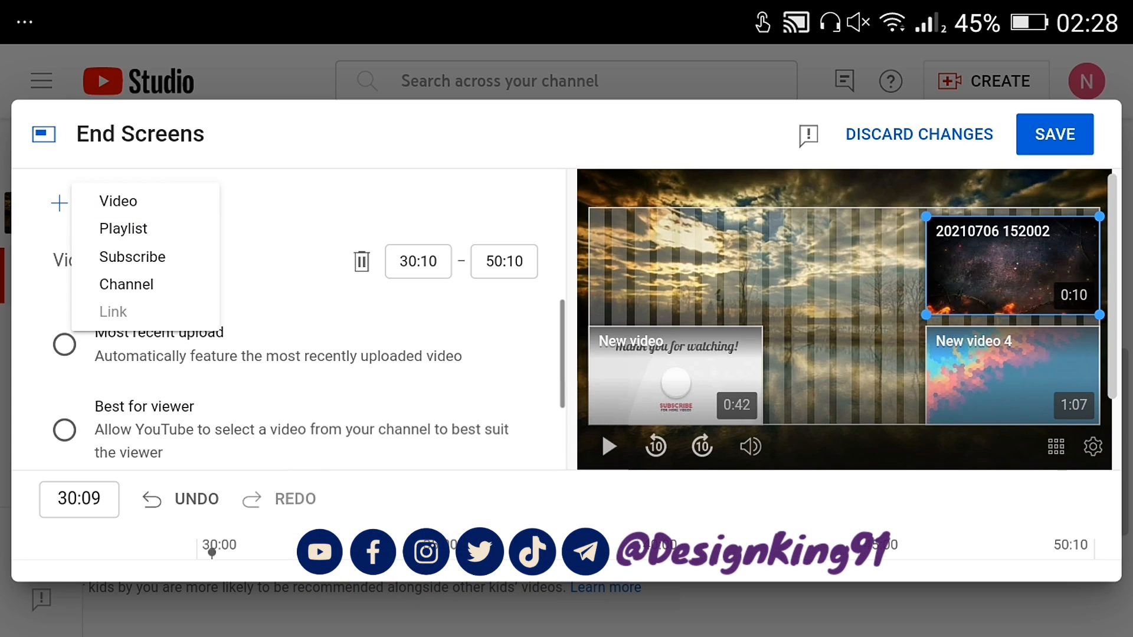
click(133, 256)
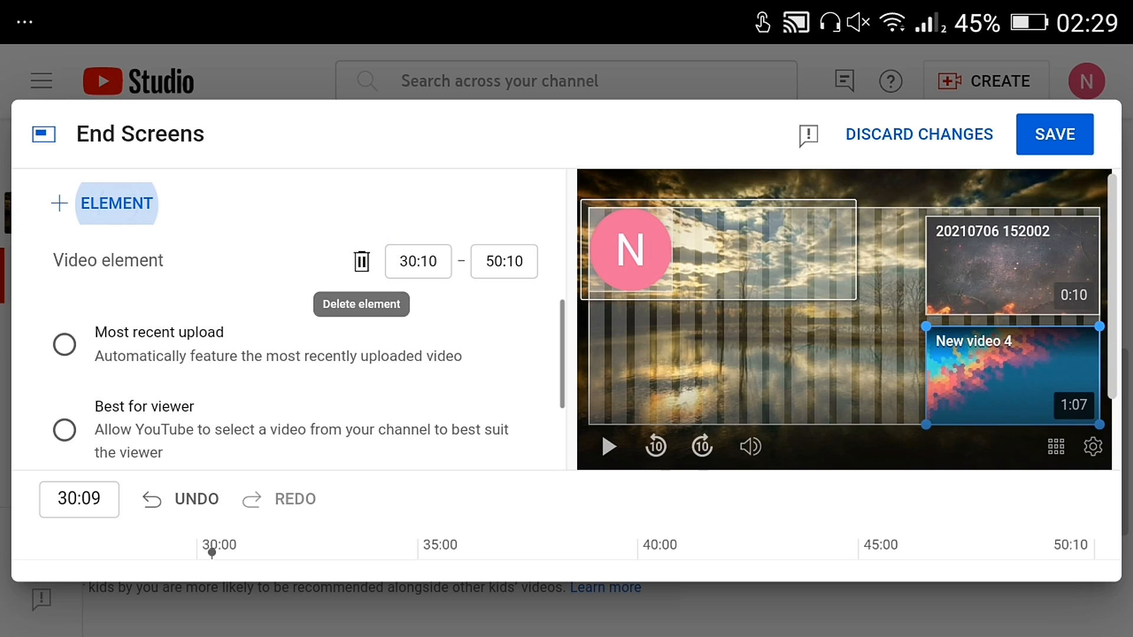
click(115, 204)
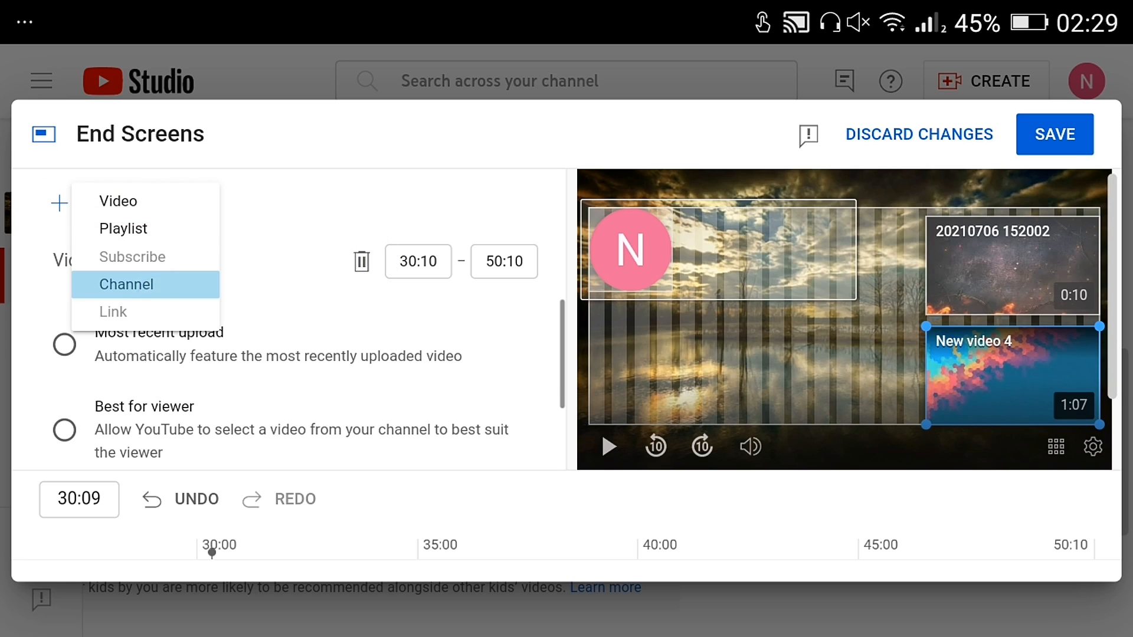
Step: Add a channel element with message 'Subscribe please and support this awesome guy'
click(126, 284)
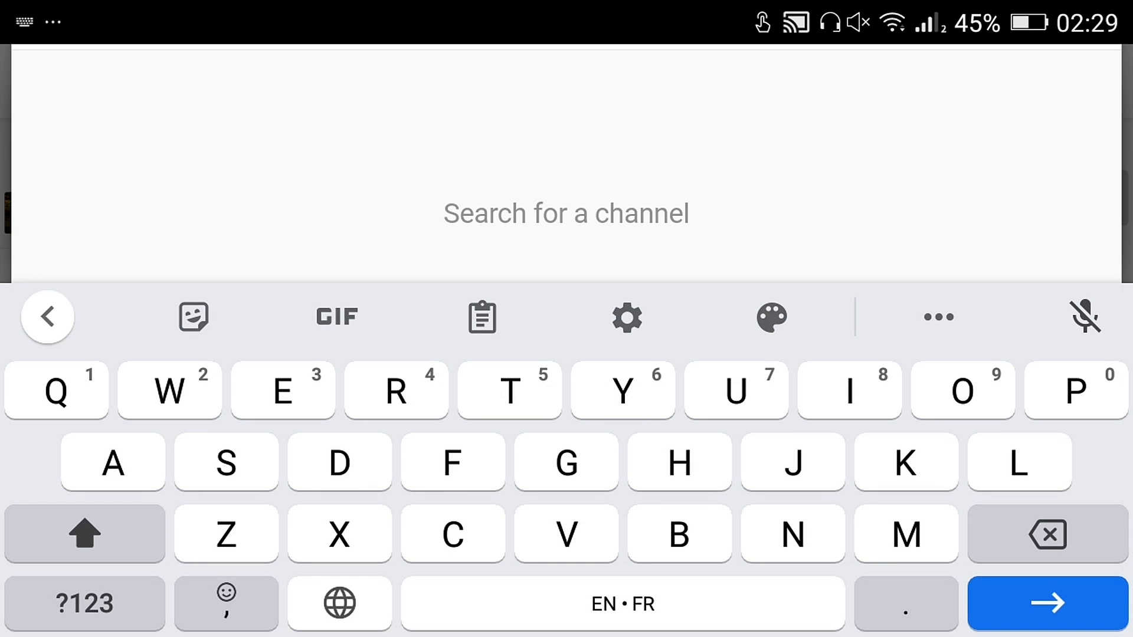
click(678, 533)
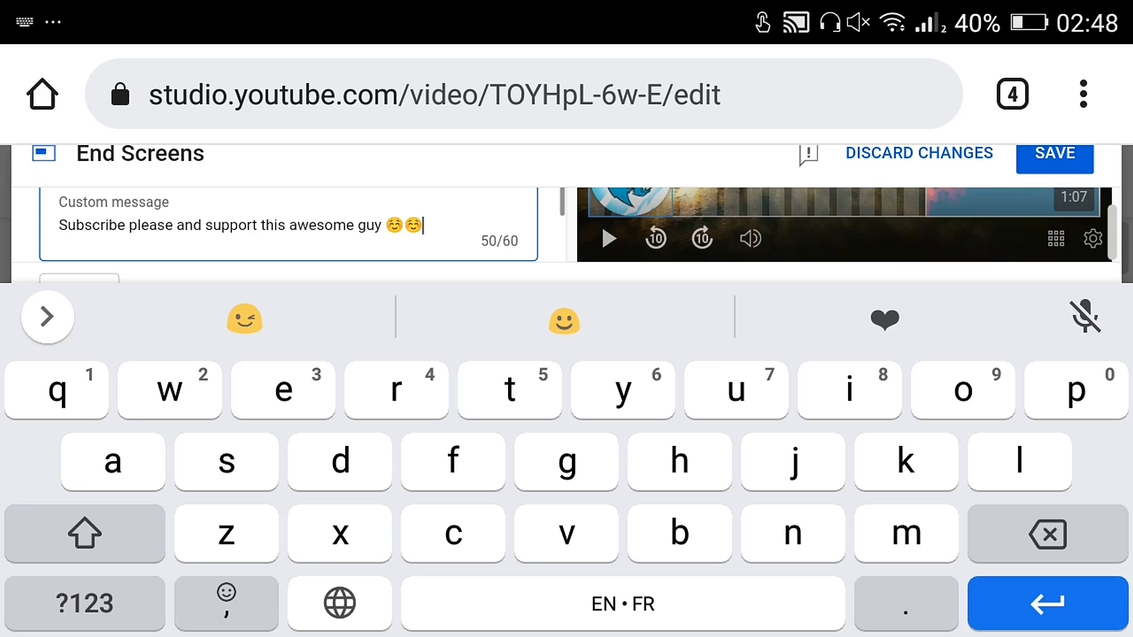
click(1053, 159)
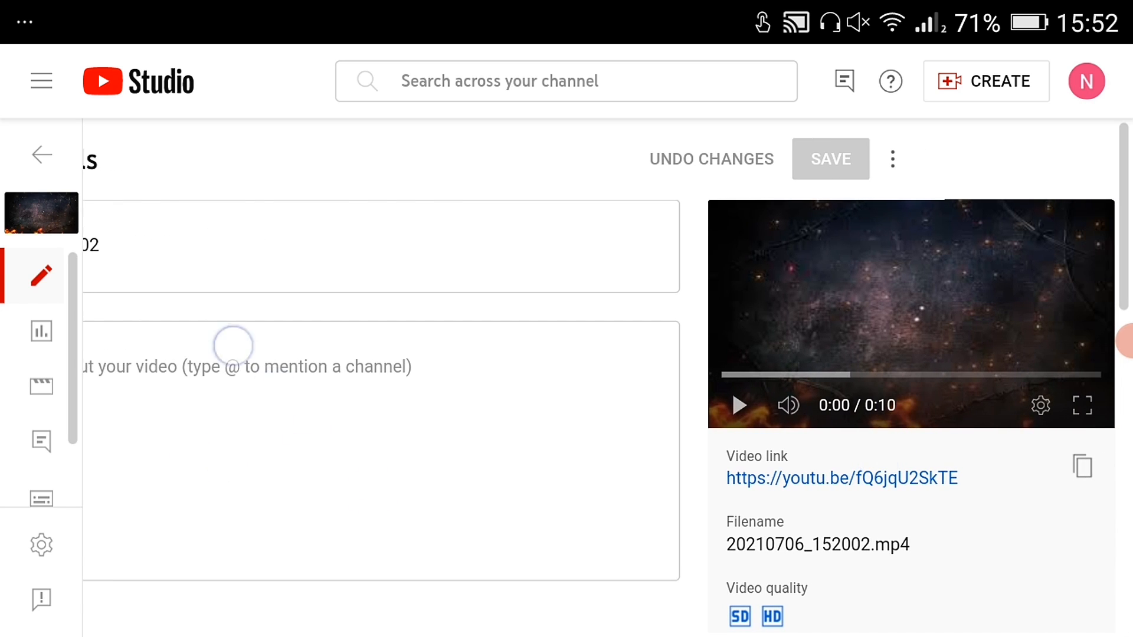
Step: Scroll 20210706_152002's details to End screen and Cards and enter its Cards settings
scroll(down, 3)
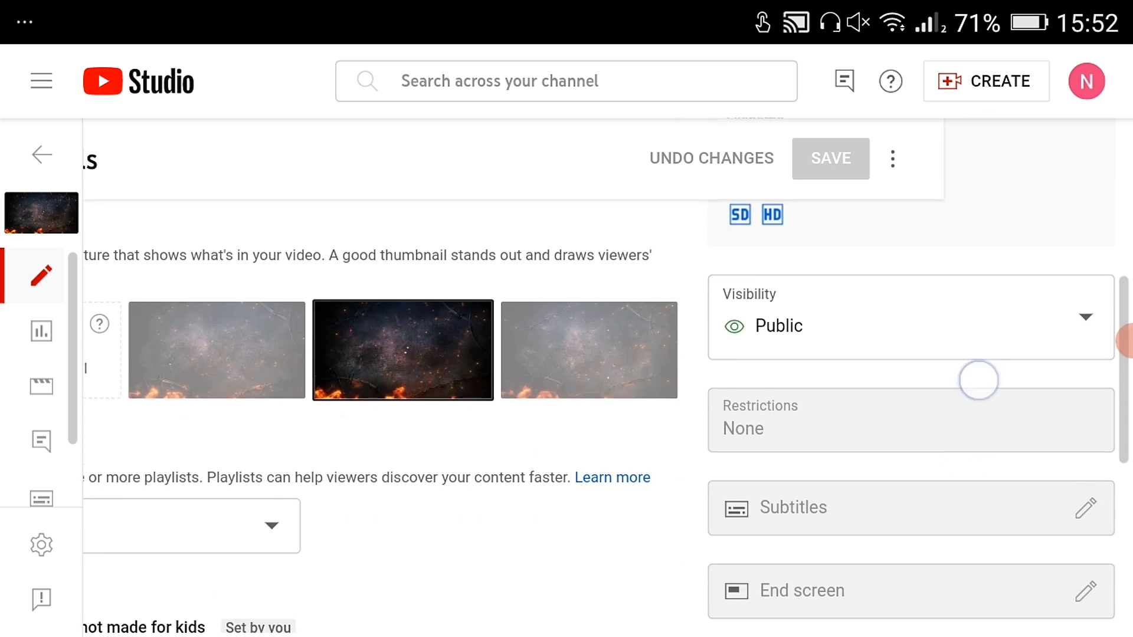
scroll(down, 3)
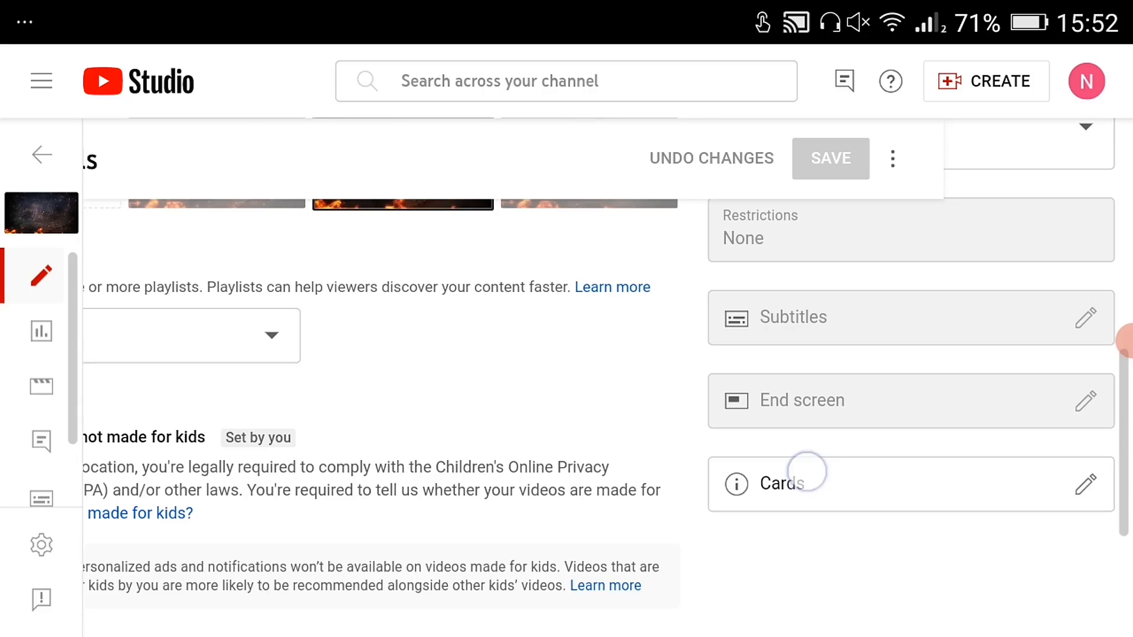
click(802, 484)
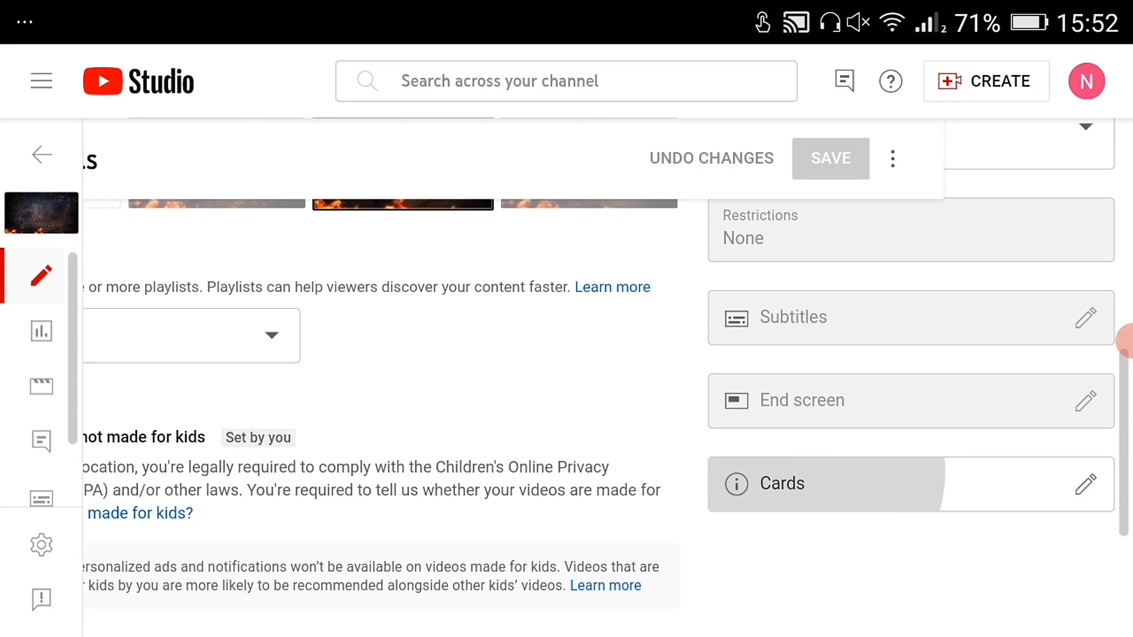
click(1082, 484)
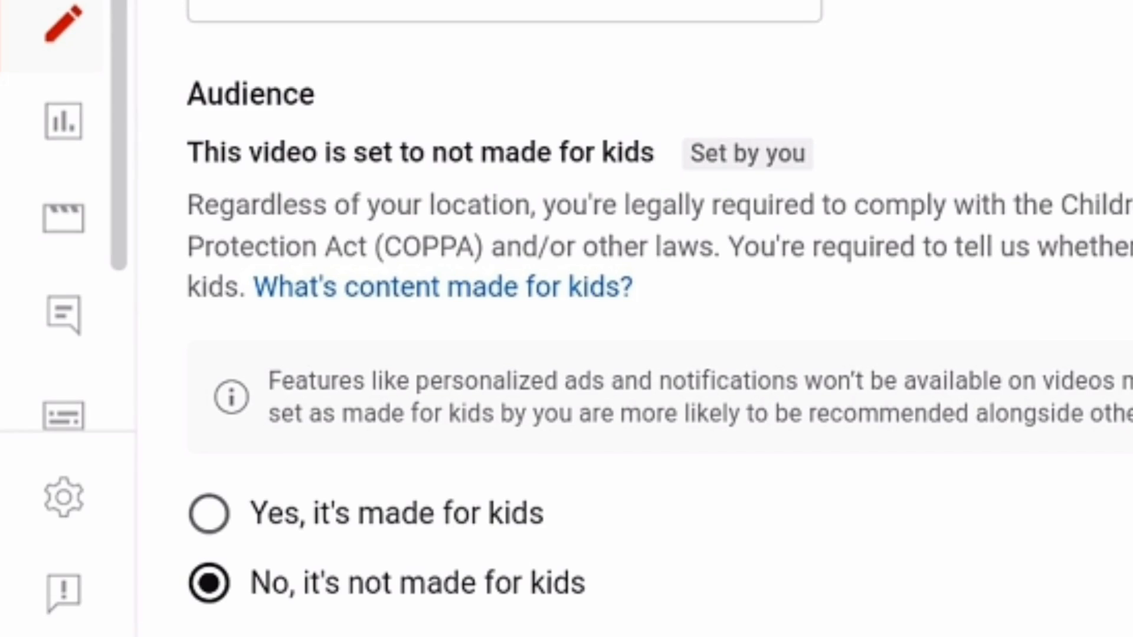
Step: Scroll down through the Audience section of the Video details page
scroll(down, 3)
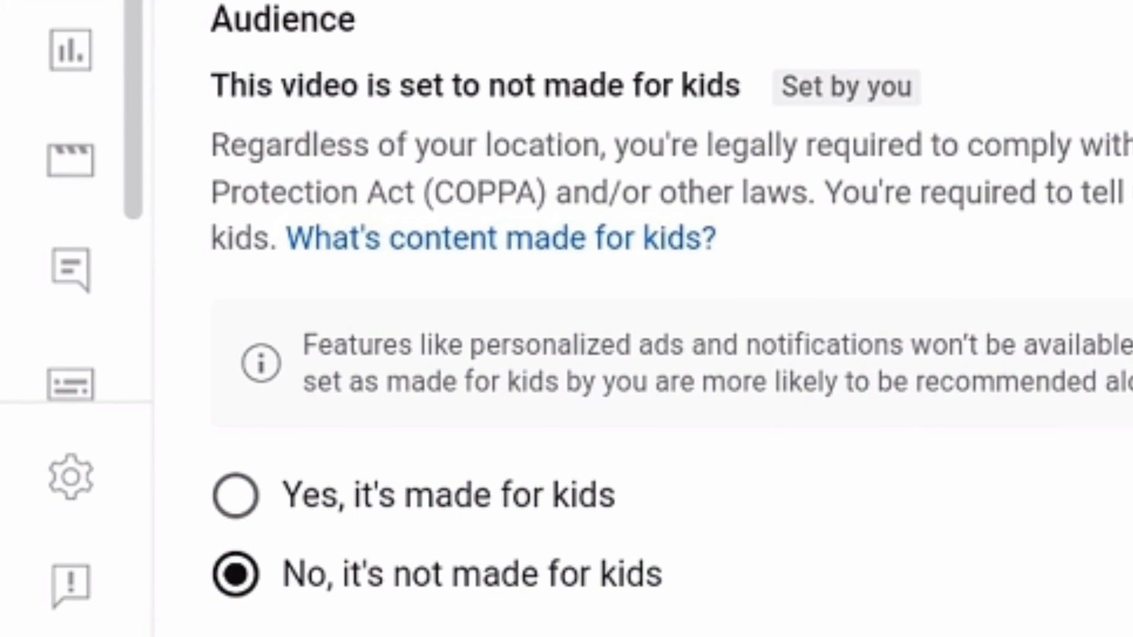
scroll(down, 3)
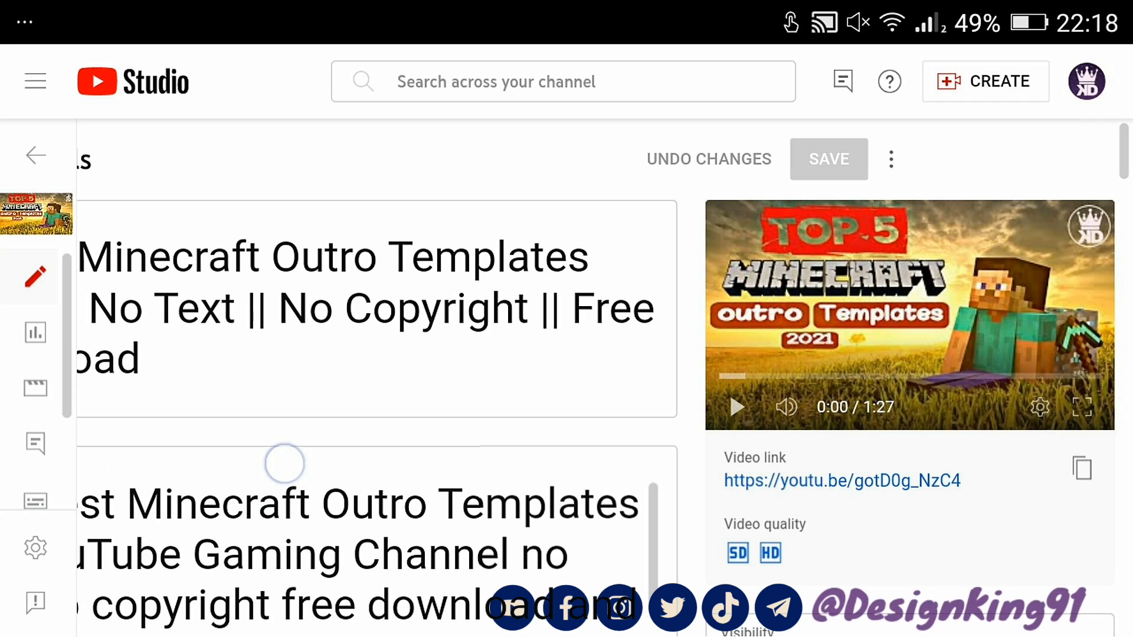
Step: Review the Minecraft video's end screen with its two video elements and Subscribe element
scroll(down, 3)
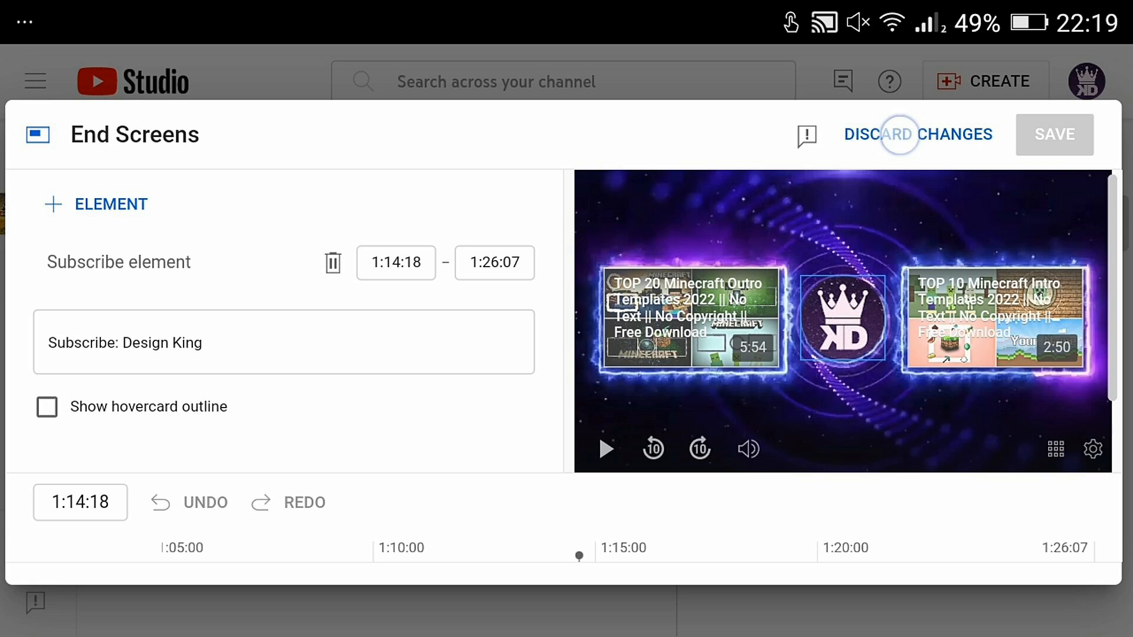
click(918, 135)
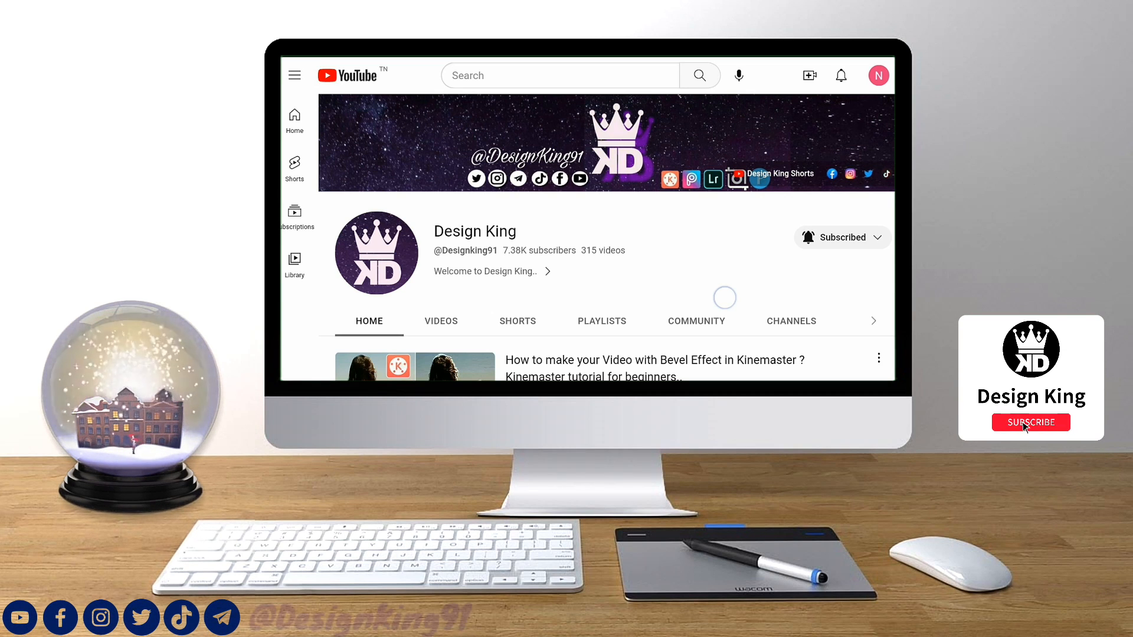
click(1030, 422)
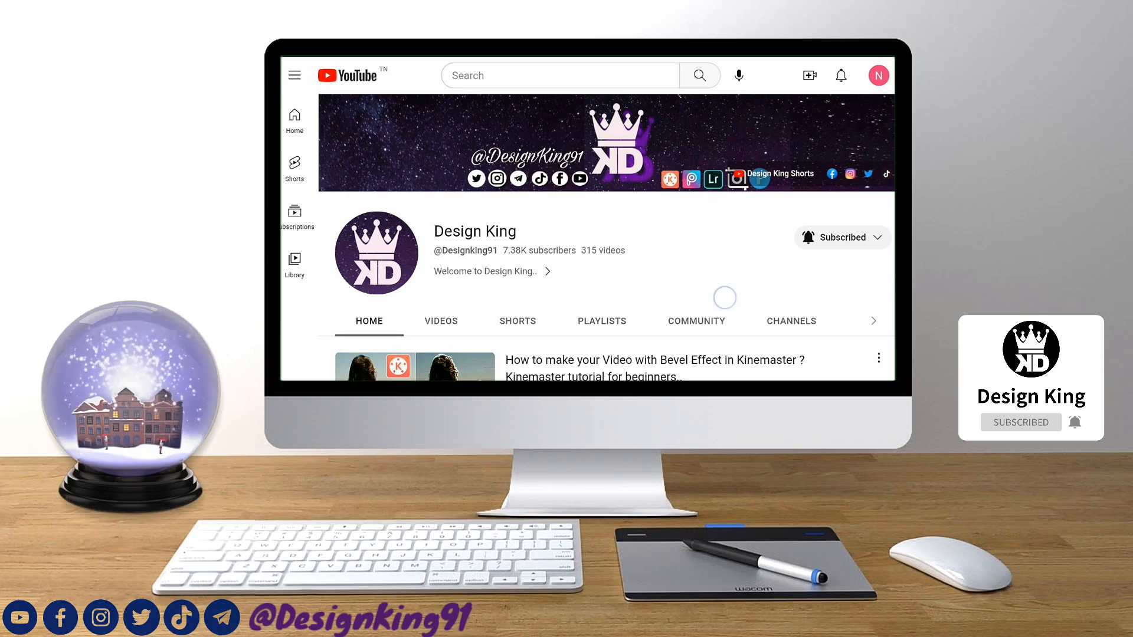